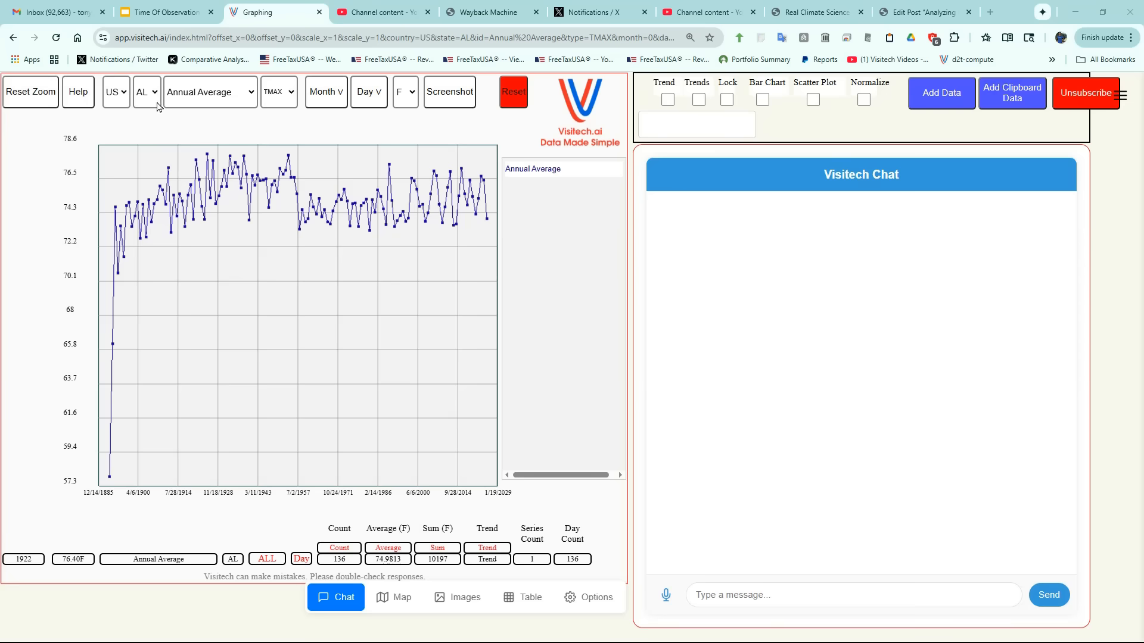
- Choose IL from the state dropdown to load Illinois stations and temperatures
{"action": "left_click", "coordinate": [145, 91]}
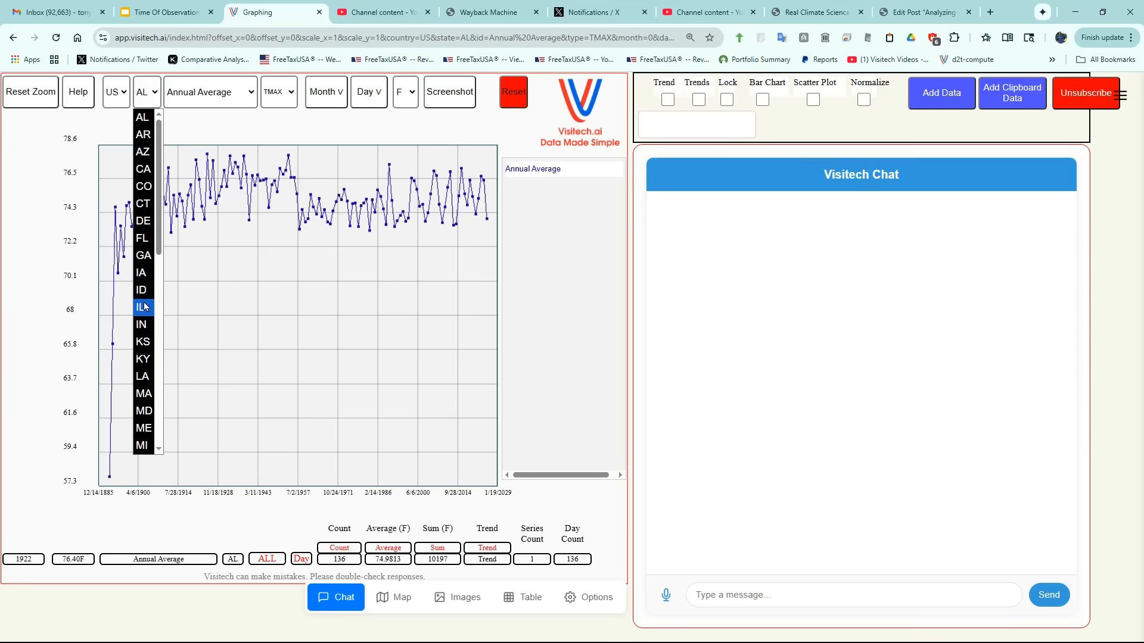
{"action": "left_click", "coordinate": [143, 308]}
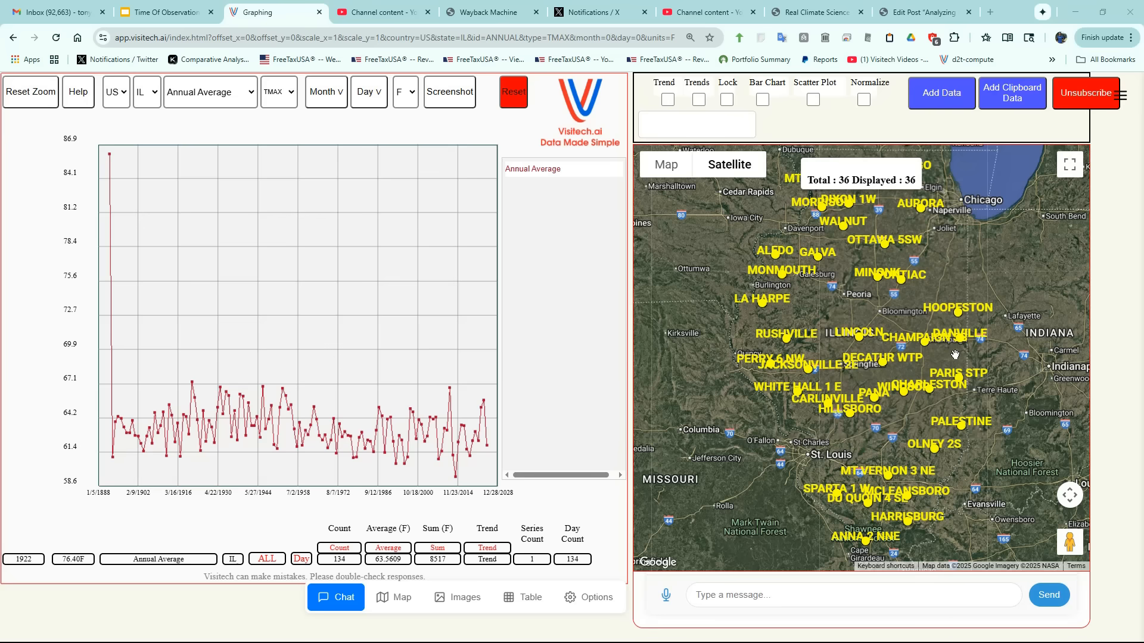
{"action": "mouse_move", "coordinate": [944, 353]}
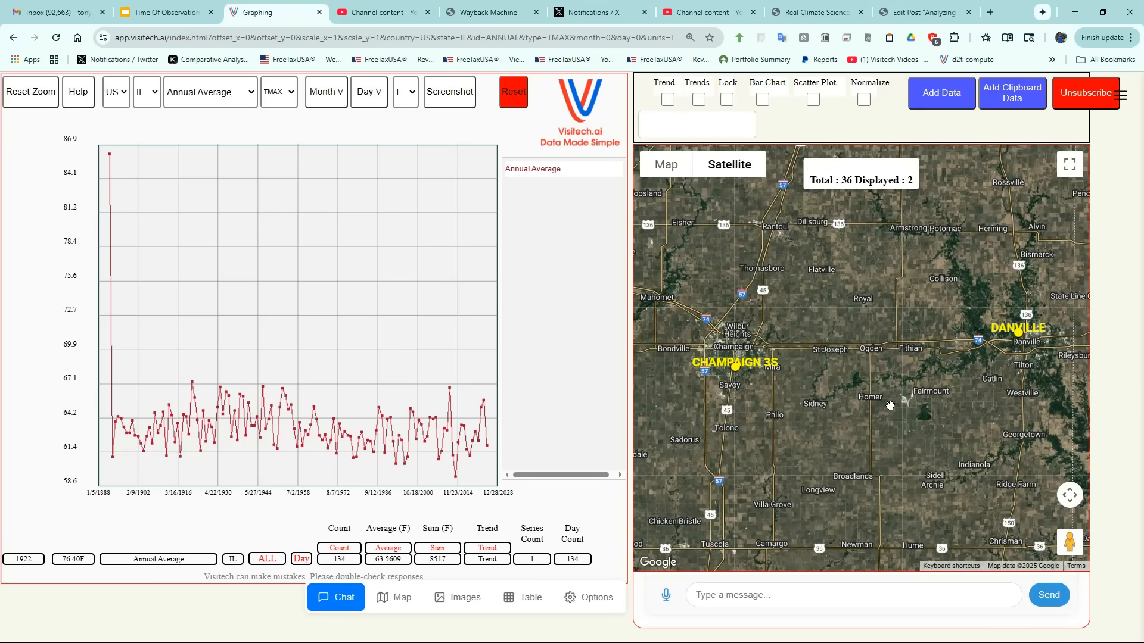
- Select CHAMPAIGN 3S from the station dropdown to graph its daily TMAX record
{"action": "left_click", "coordinate": [224, 92]}
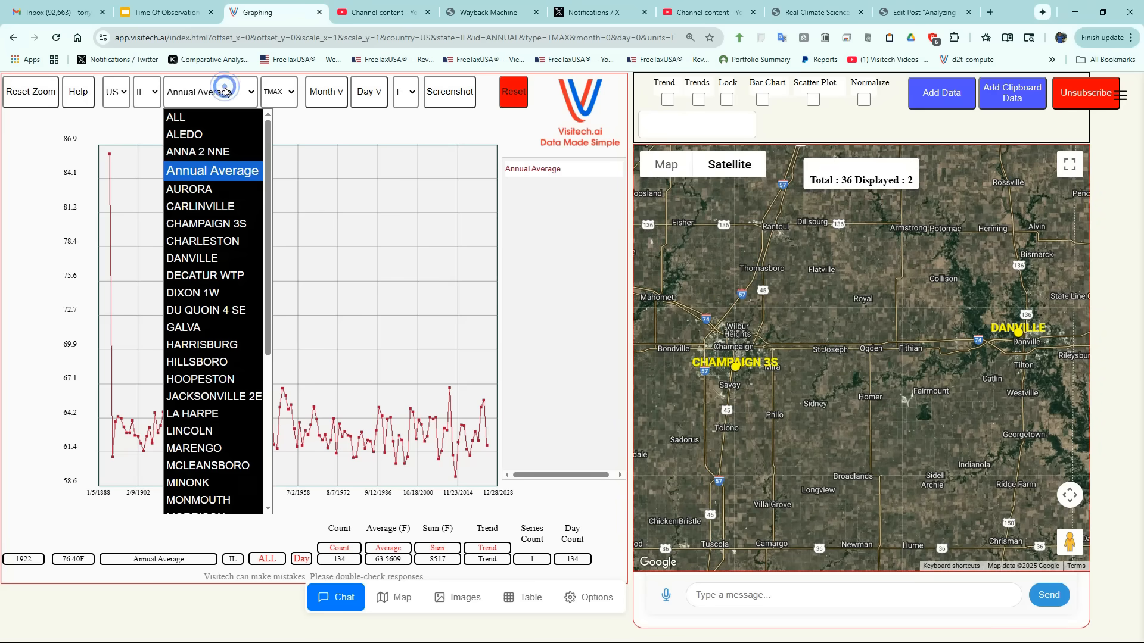
{"action": "left_click", "coordinate": [206, 224]}
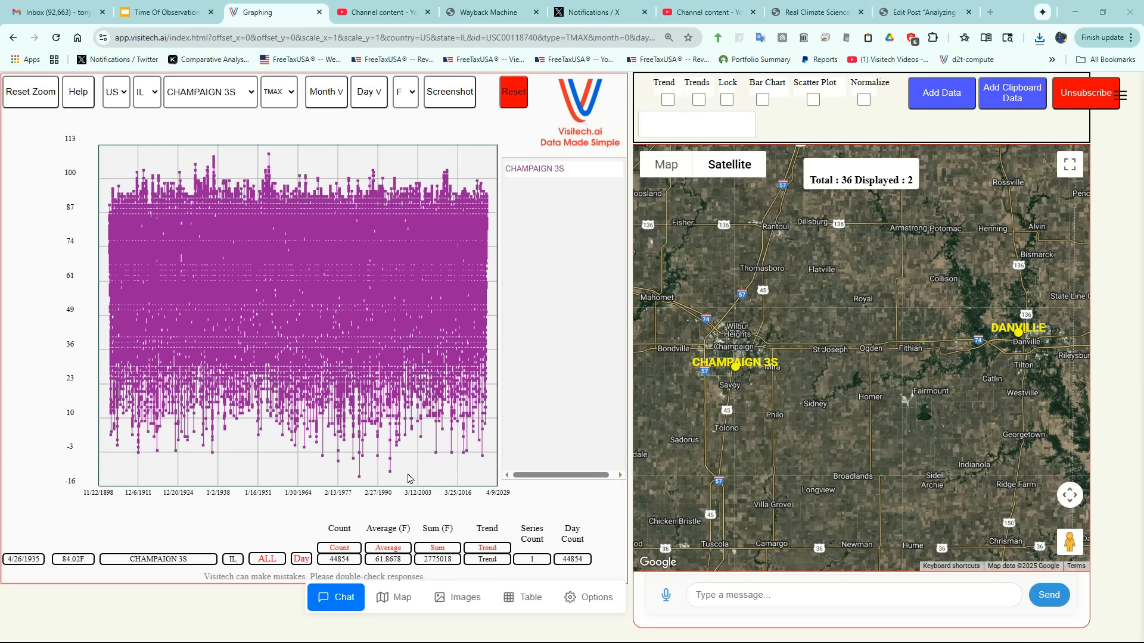
{"action": "mouse_move", "coordinate": [400, 495]}
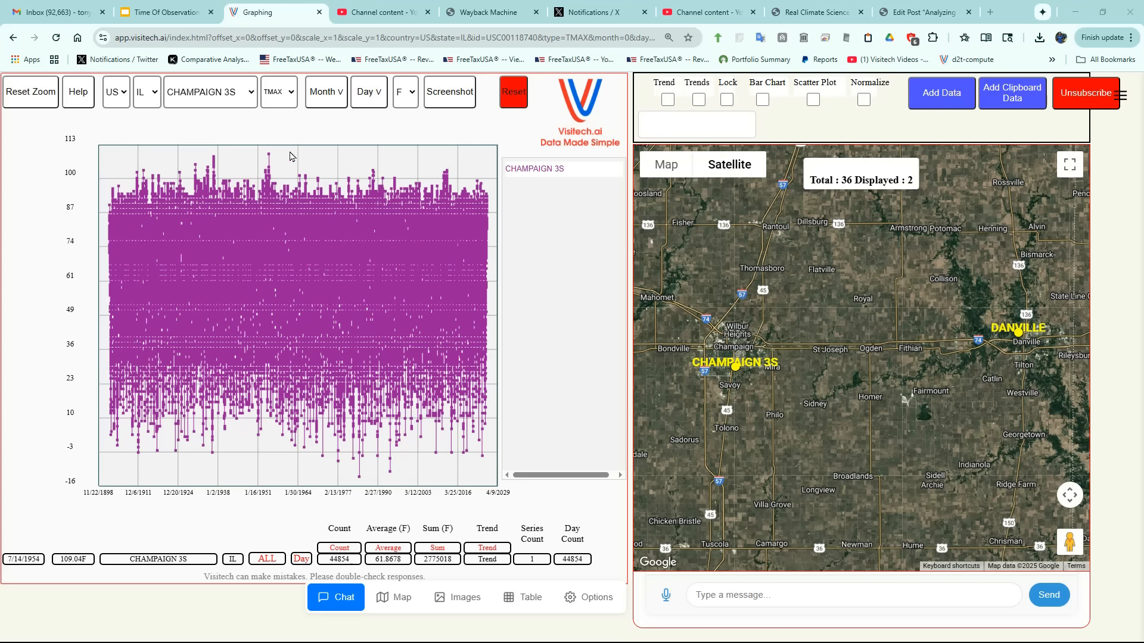
{"action": "mouse_move", "coordinate": [270, 160]}
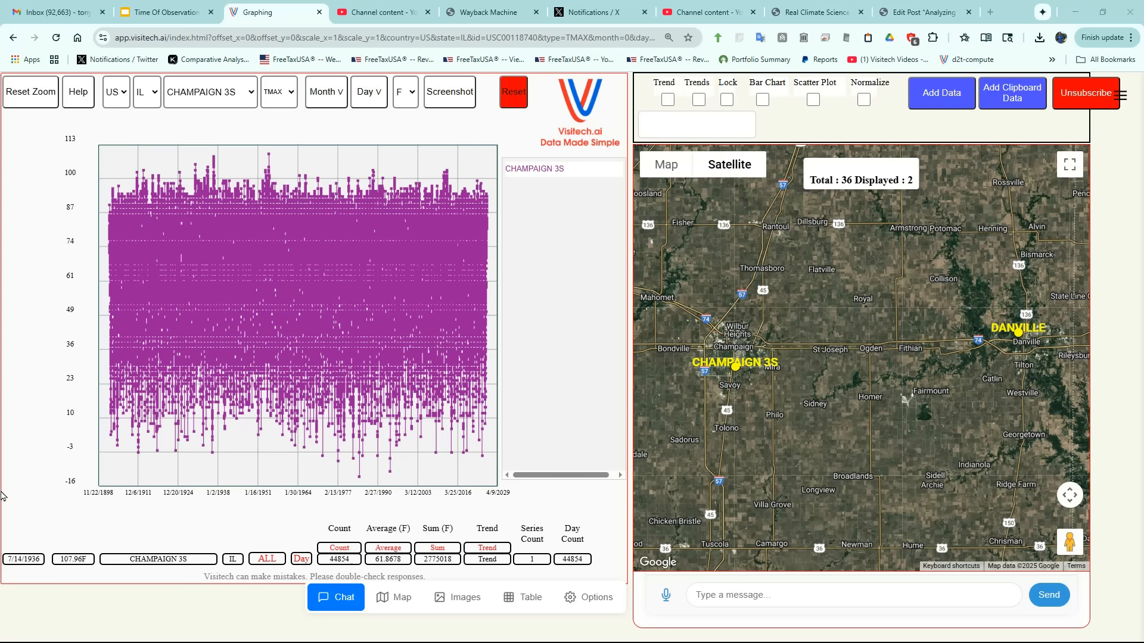
- Send the chat request 'group by year and calculate the number of days >= 90'
{"action": "type", "text": "group by year and calculate the number of days >= 90"}
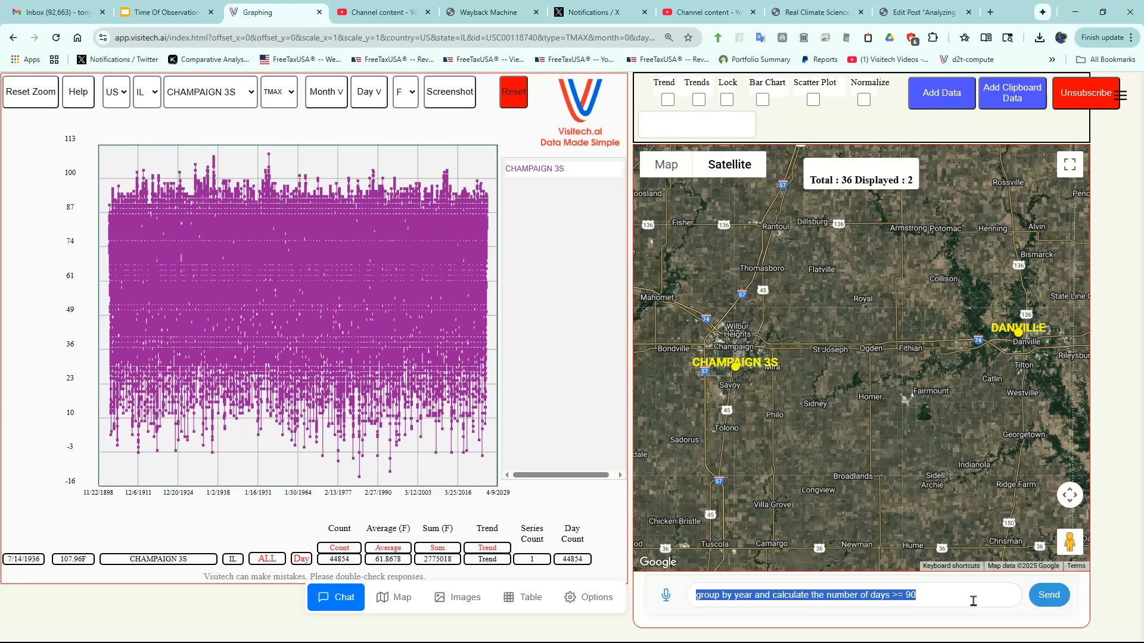
{"action": "left_click", "coordinate": [1049, 595]}
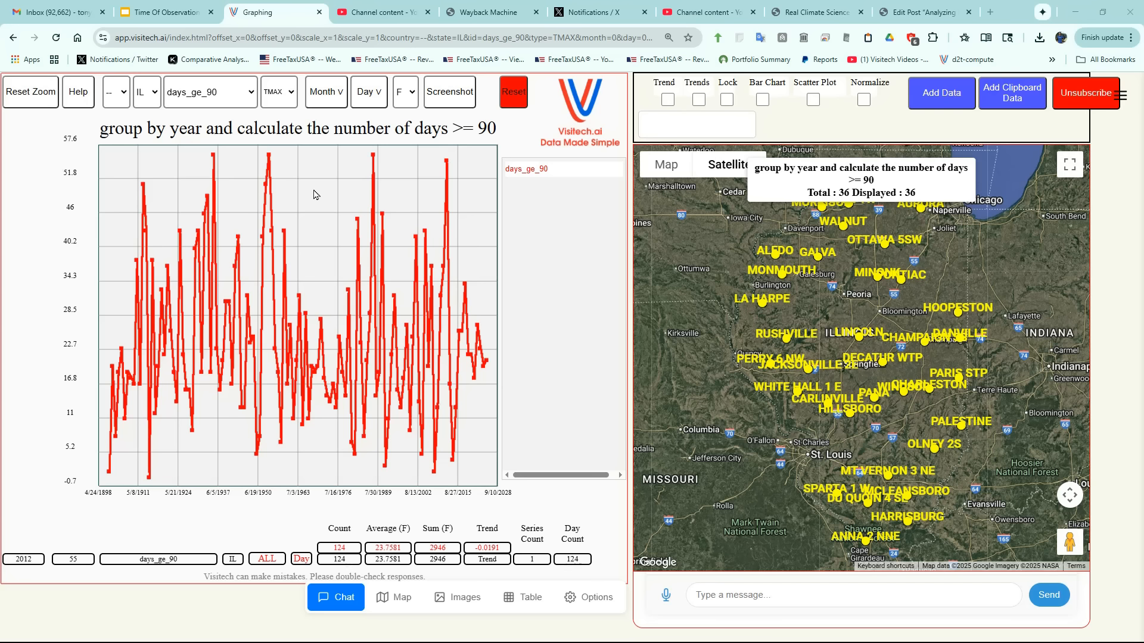
{"action": "mouse_move", "coordinate": [167, 190]}
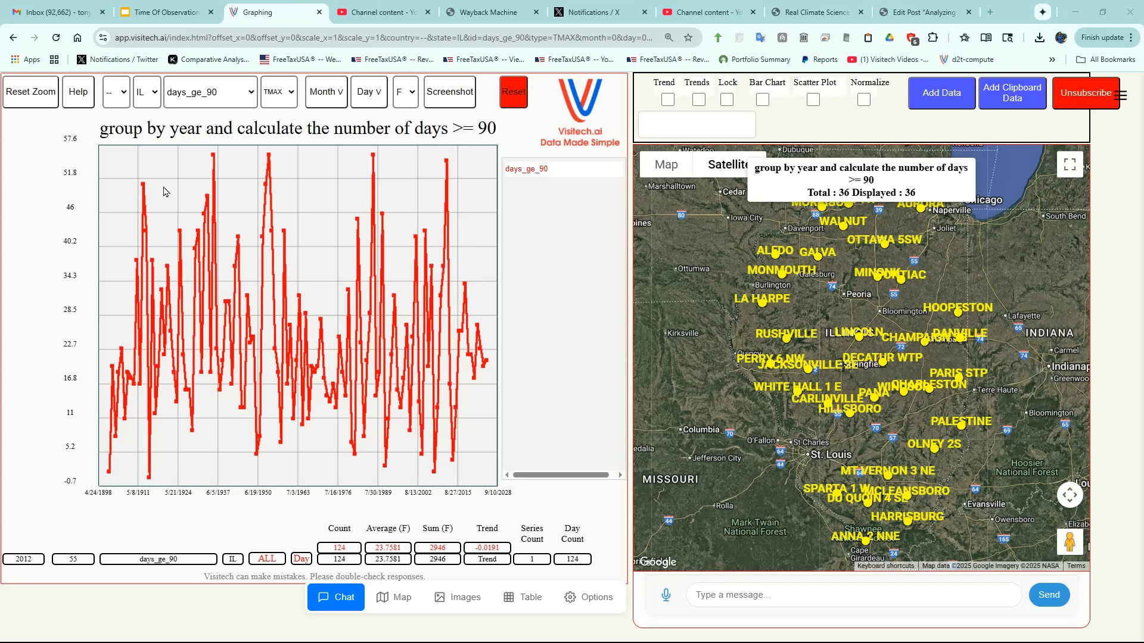
{"action": "mouse_move", "coordinate": [147, 191]}
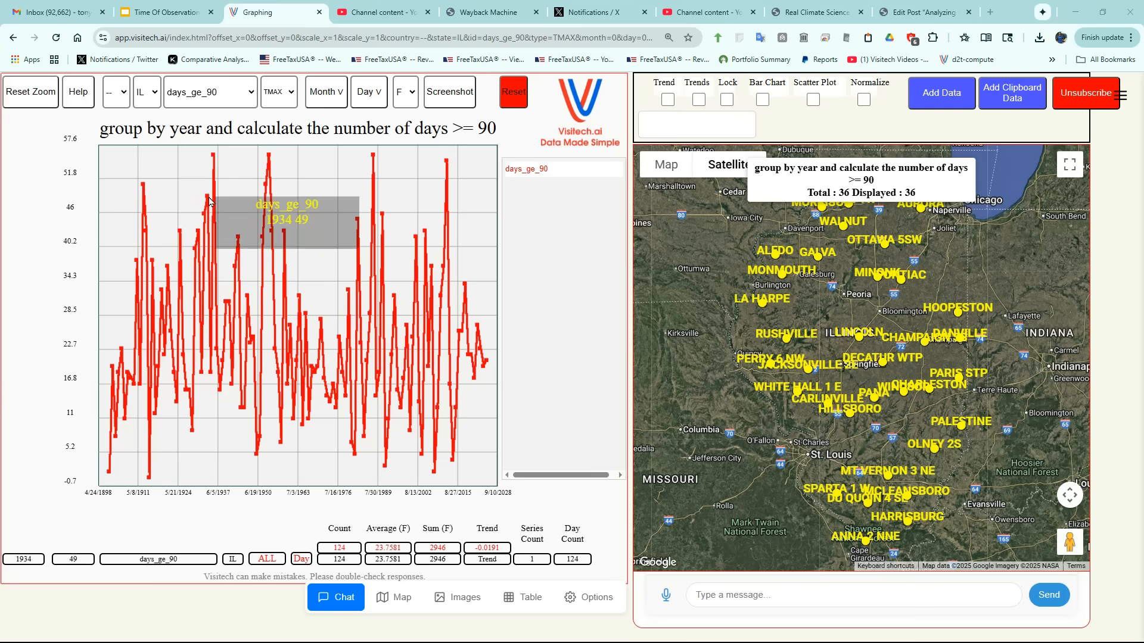
{"action": "mouse_move", "coordinate": [220, 159]}
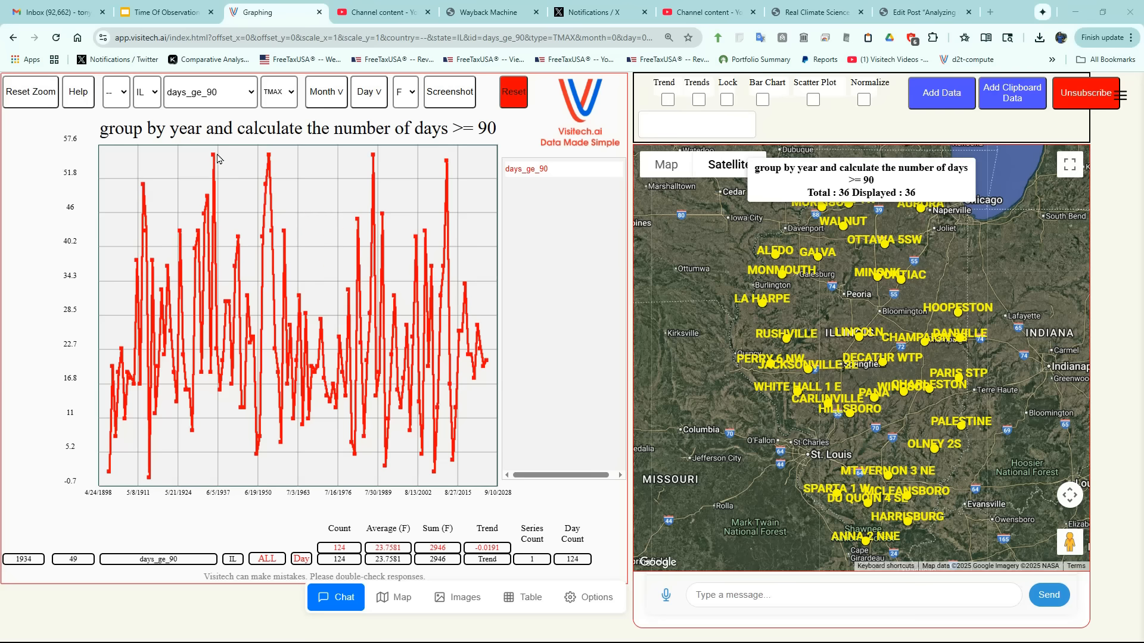
{"action": "mouse_move", "coordinate": [272, 158]}
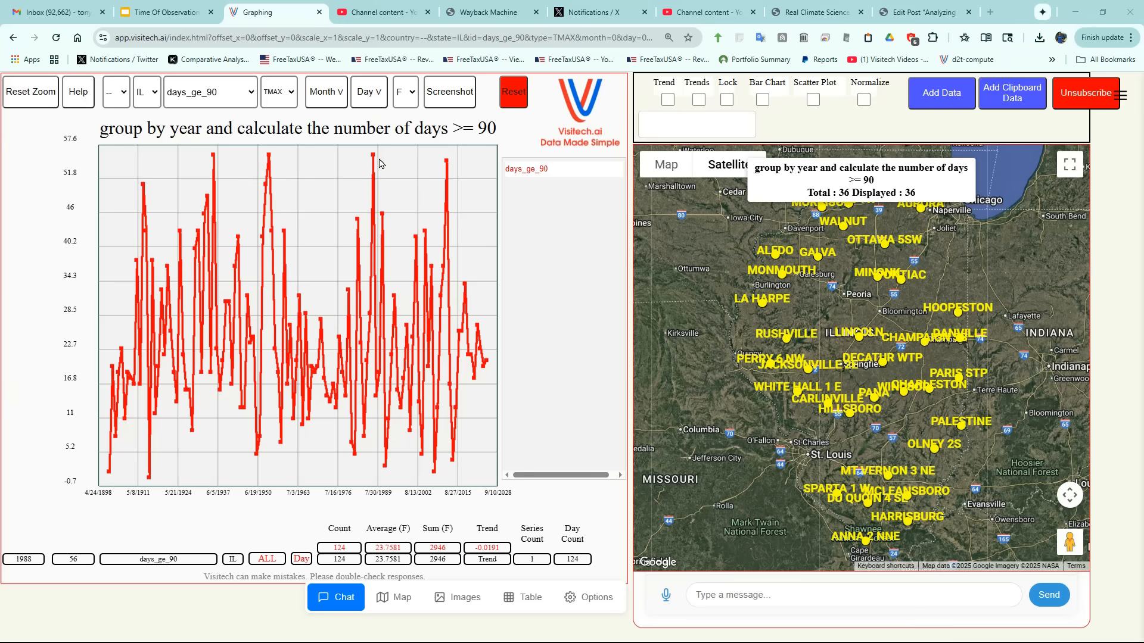
{"action": "mouse_move", "coordinate": [483, 164]}
{"action": "type", "text": "group by day of year and calculate average, highest and lowest"}
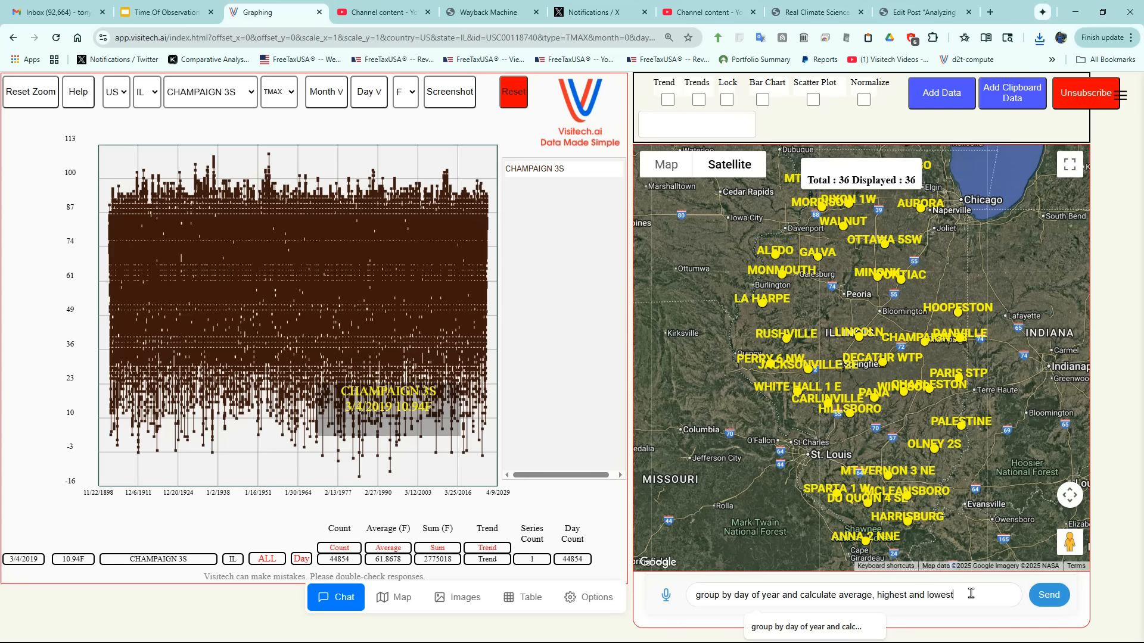
- Send the chat request 'group by day of year and calculate average, highest and lowest'
{"action": "left_click", "coordinate": [1048, 594]}
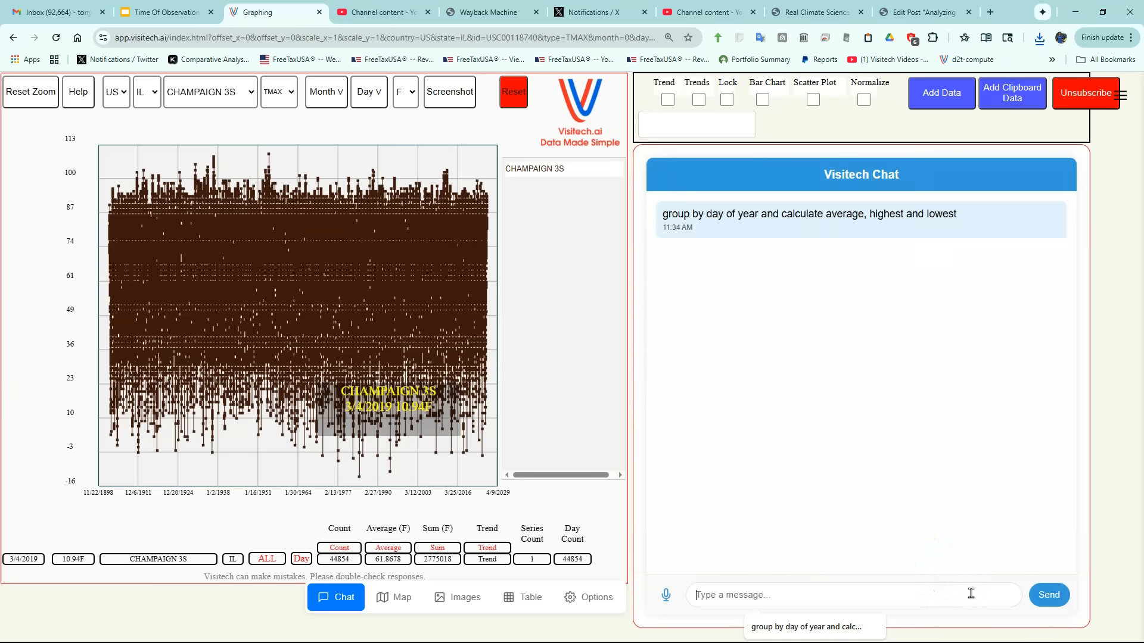
{"action": "left_click", "coordinate": [1049, 596]}
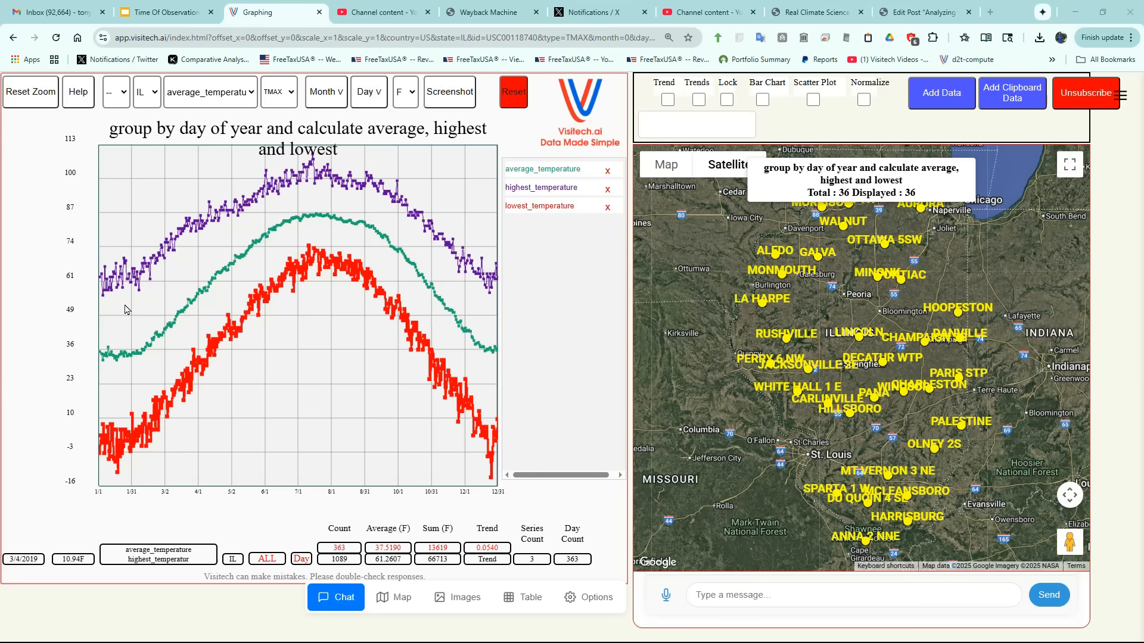
{"action": "mouse_move", "coordinate": [105, 284]}
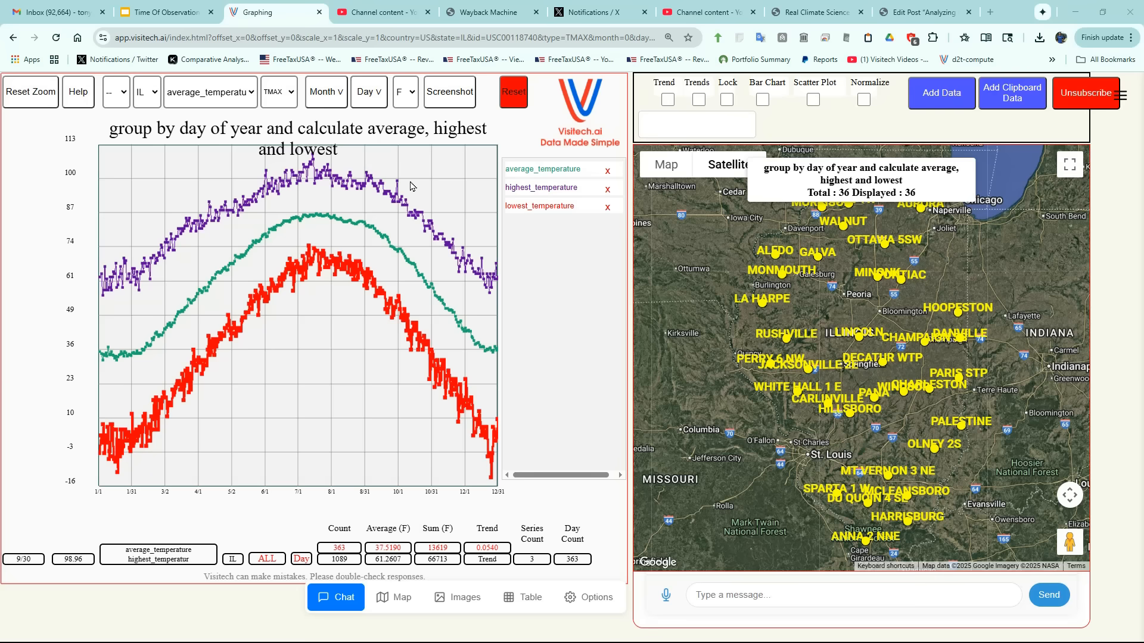
{"action": "mouse_move", "coordinate": [400, 185]}
{"action": "type", "text": "group by day of year and calculate the percent probability of >= 80"}
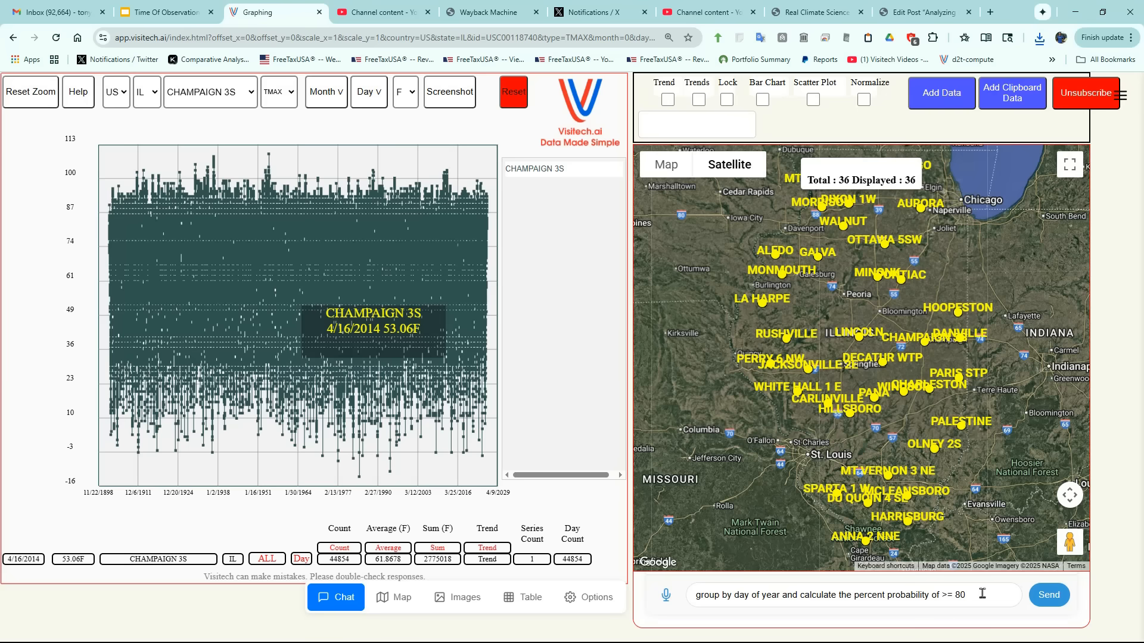
- Send day-of-year percent probability requests for >= 80, >= 90 and >= 100 as overlaid series
{"action": "left_click", "coordinate": [1048, 595]}
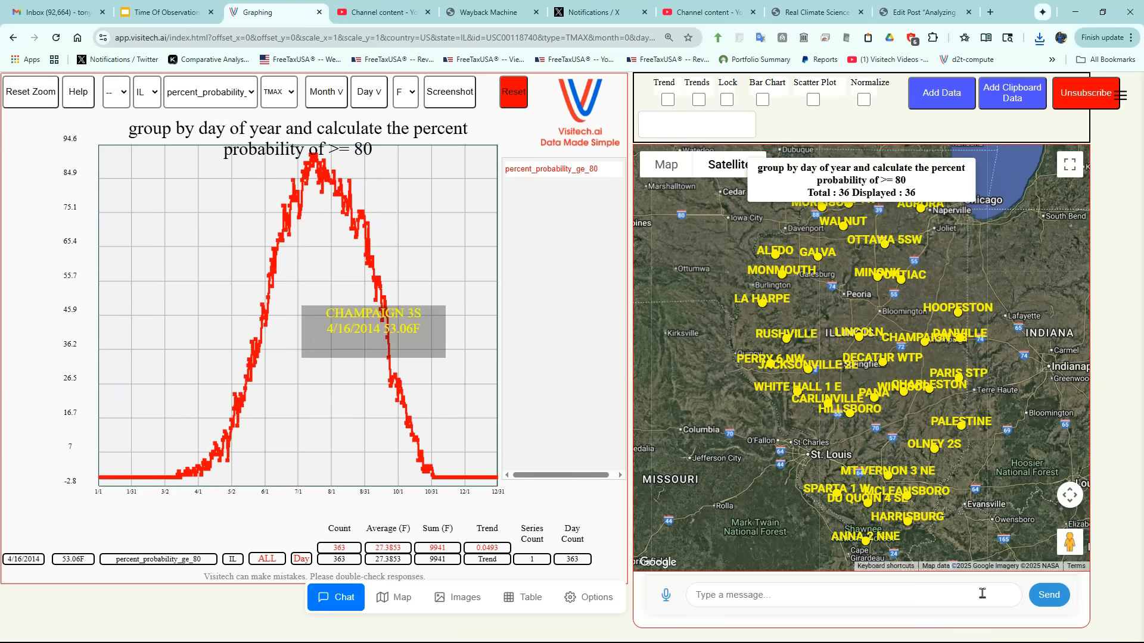
{"action": "type", "text": "group by day of year and calculate the percent probability of >= 90"}
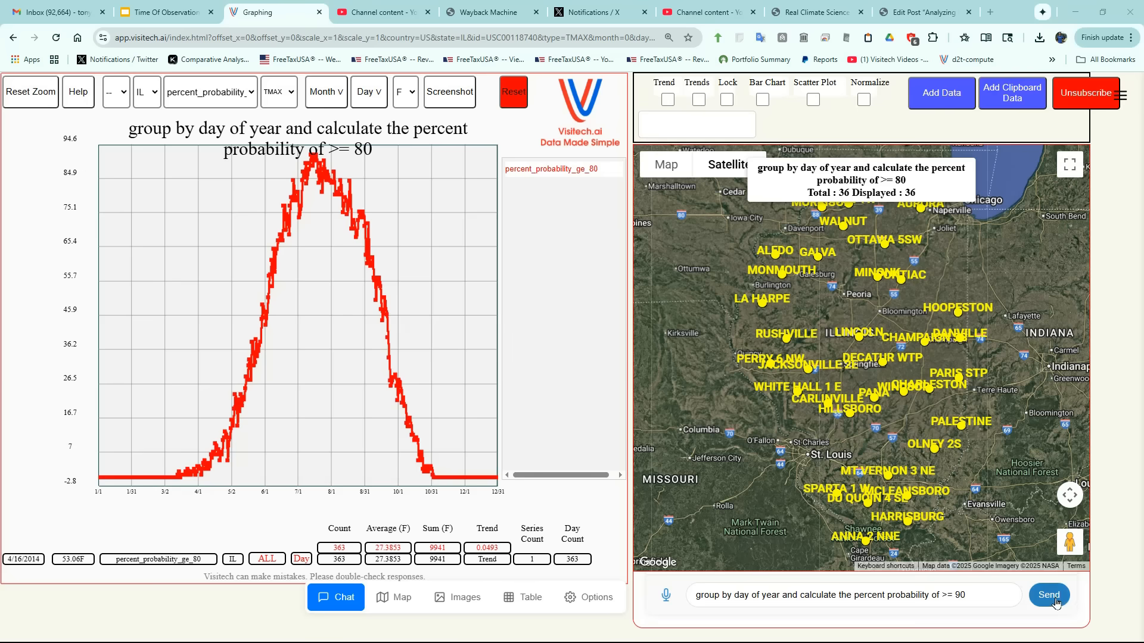
{"action": "left_click", "coordinate": [1049, 596]}
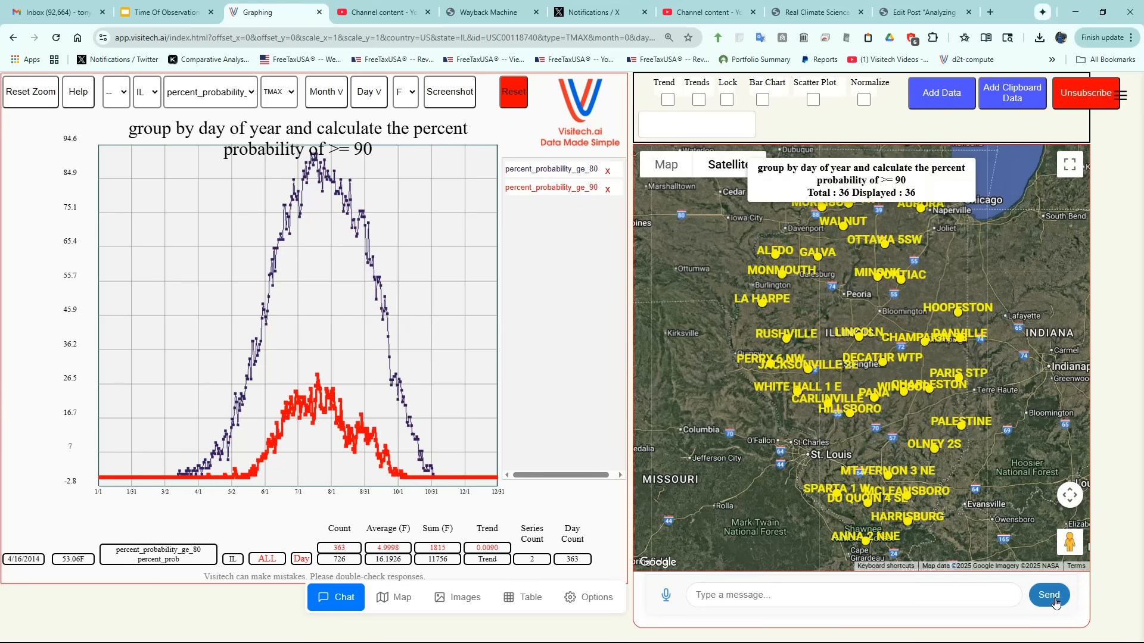
{"action": "type", "text": "group by day of year and calculate the percent probability of >= 100"}
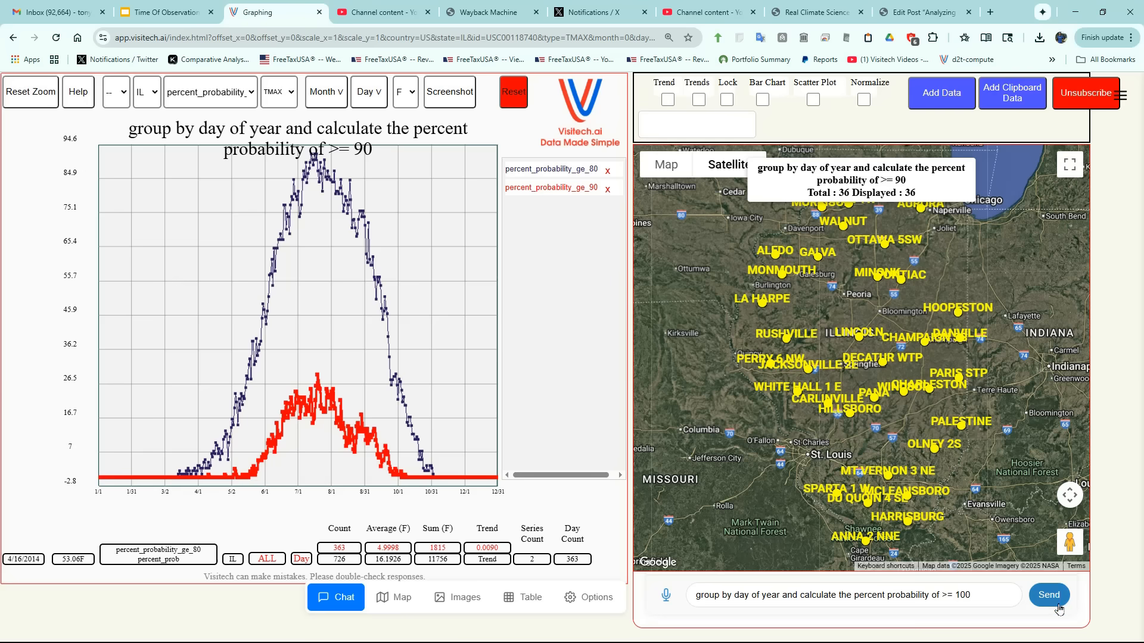
{"action": "left_click", "coordinate": [1049, 594]}
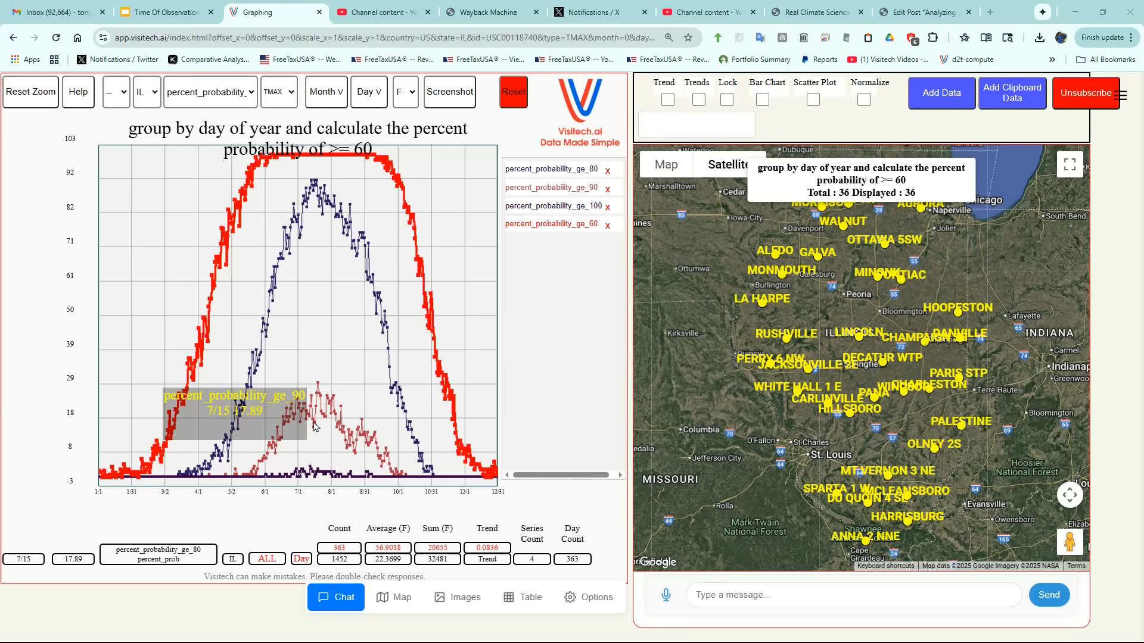
{"action": "mouse_move", "coordinate": [313, 474]}
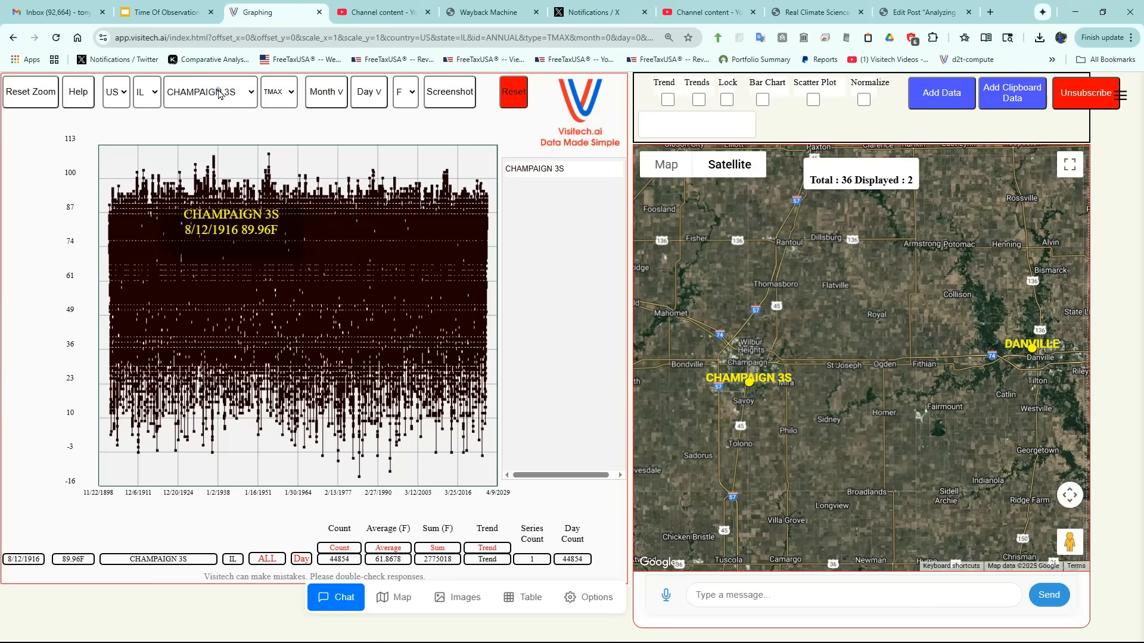
- Add DANVILLE from the station dropdown as a second series beside CHAMPAIGN 3S
{"action": "left_click", "coordinate": [210, 91]}
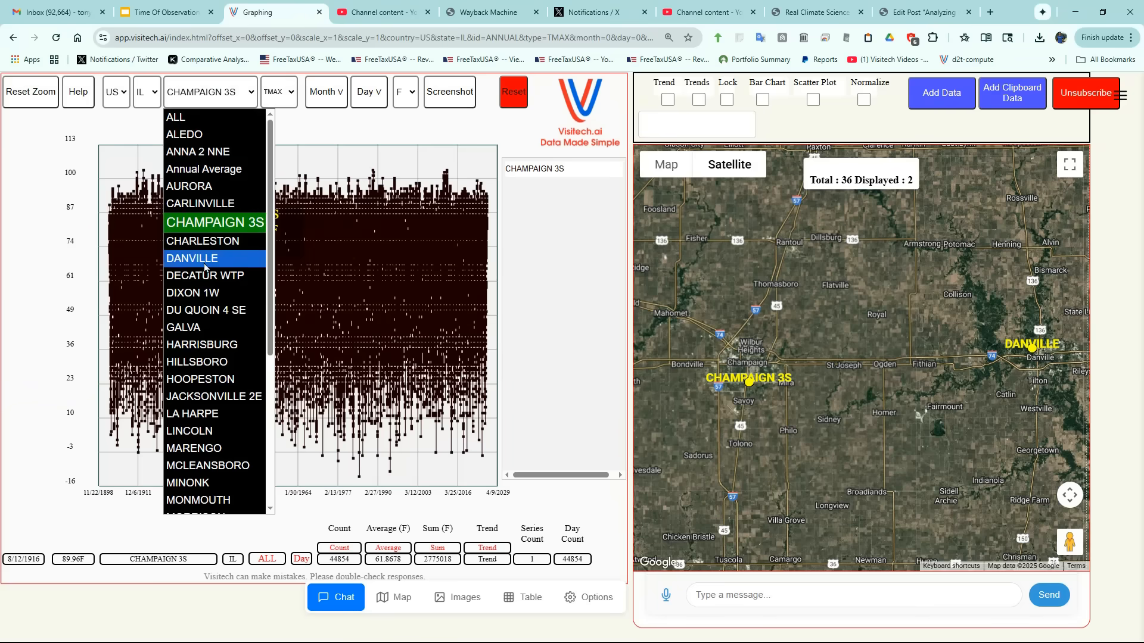
{"action": "left_click", "coordinate": [192, 257]}
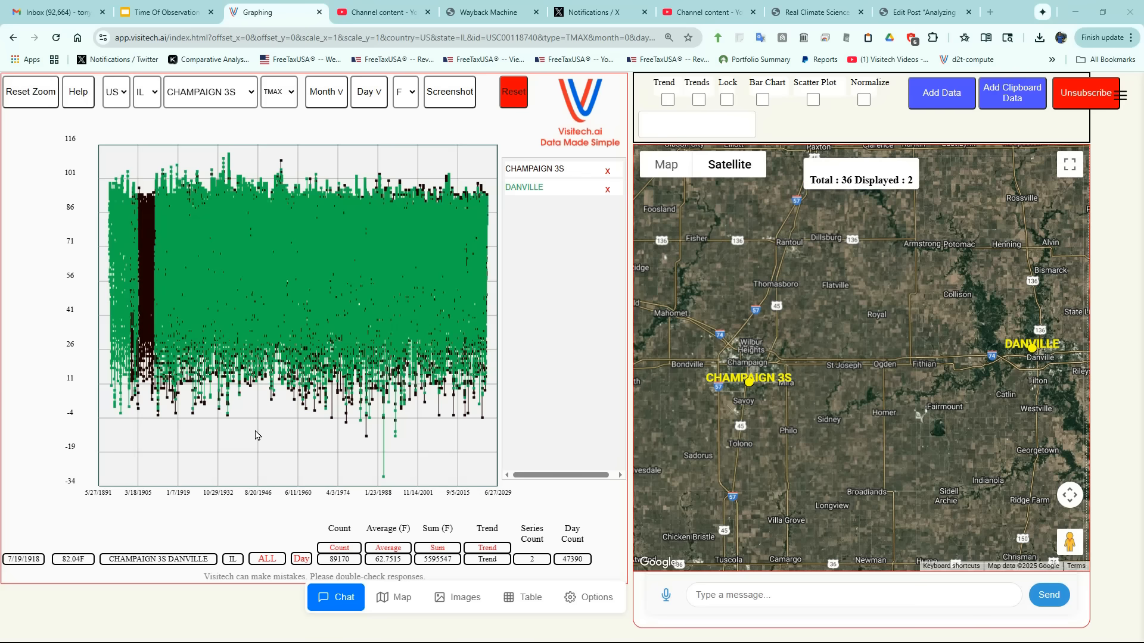
{"action": "mouse_move", "coordinate": [162, 321]}
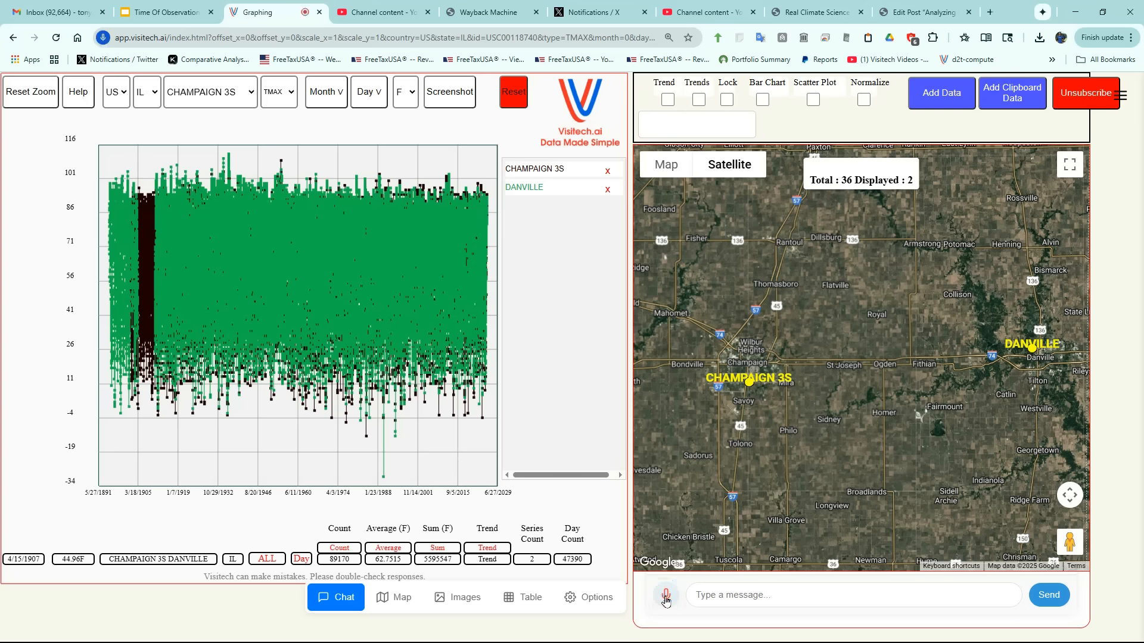
- Request 'difference' via chat and remove the CHAMPAIGN 3S minus DANVILLE series, keeping Danville minus Champaign
{"action": "type", "text": "difference"}
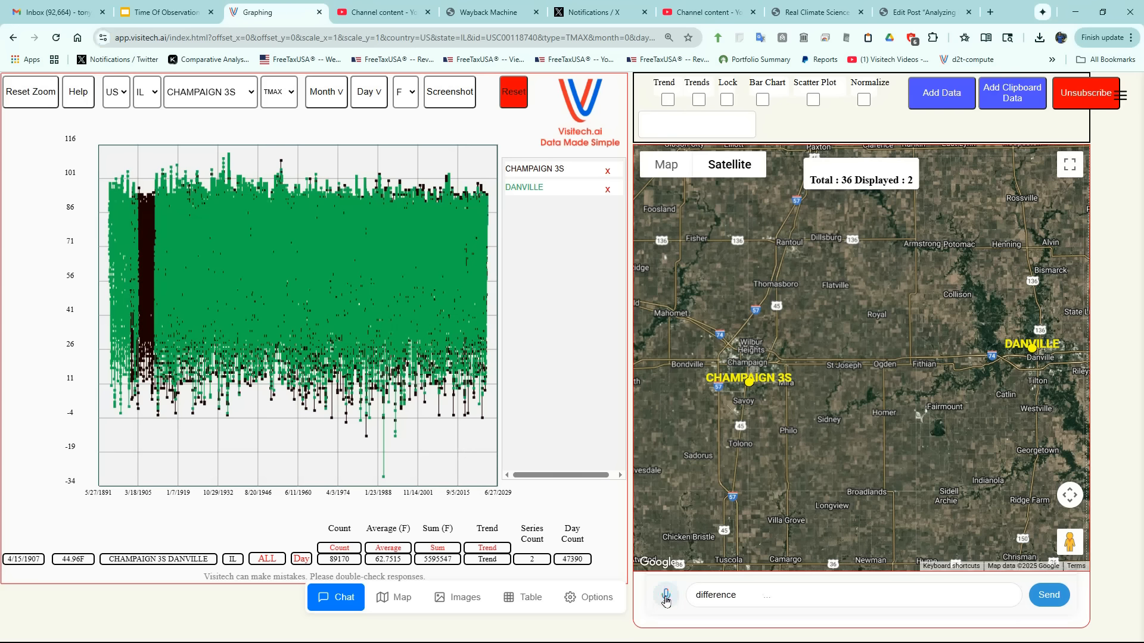
{"action": "left_click", "coordinate": [1049, 594]}
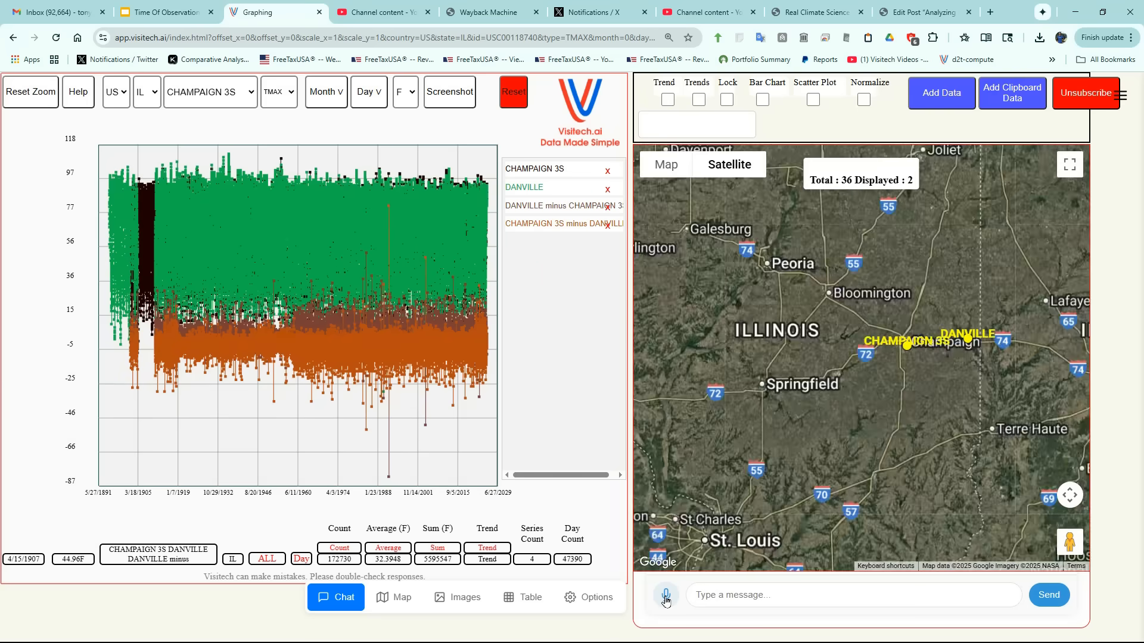
{"action": "left_click", "coordinate": [563, 205]}
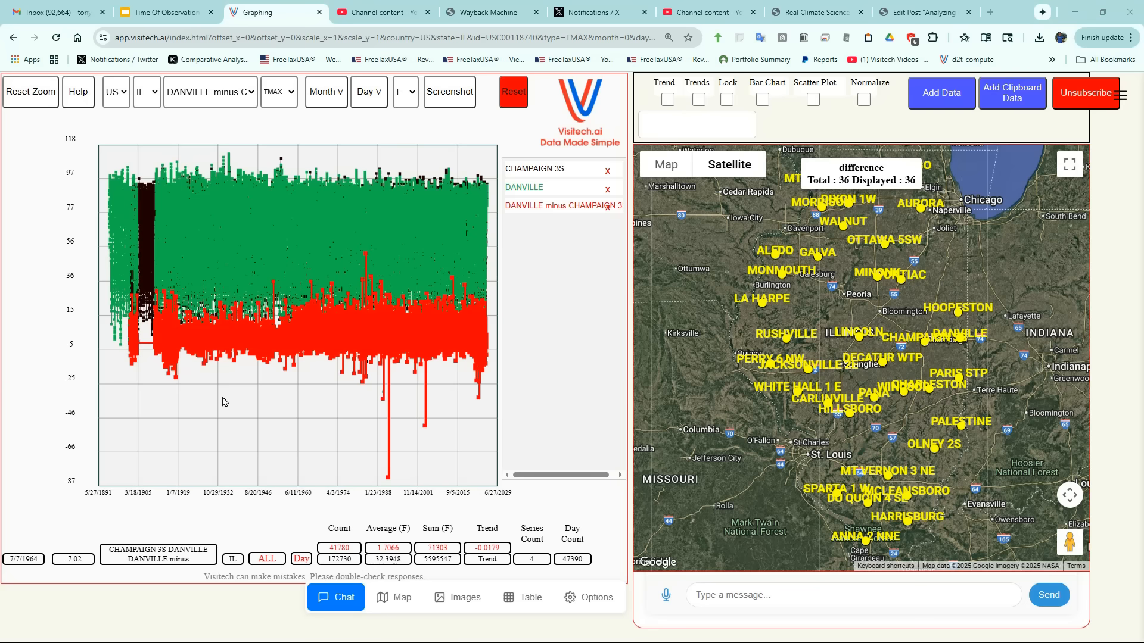
{"action": "mouse_move", "coordinate": [178, 343]}
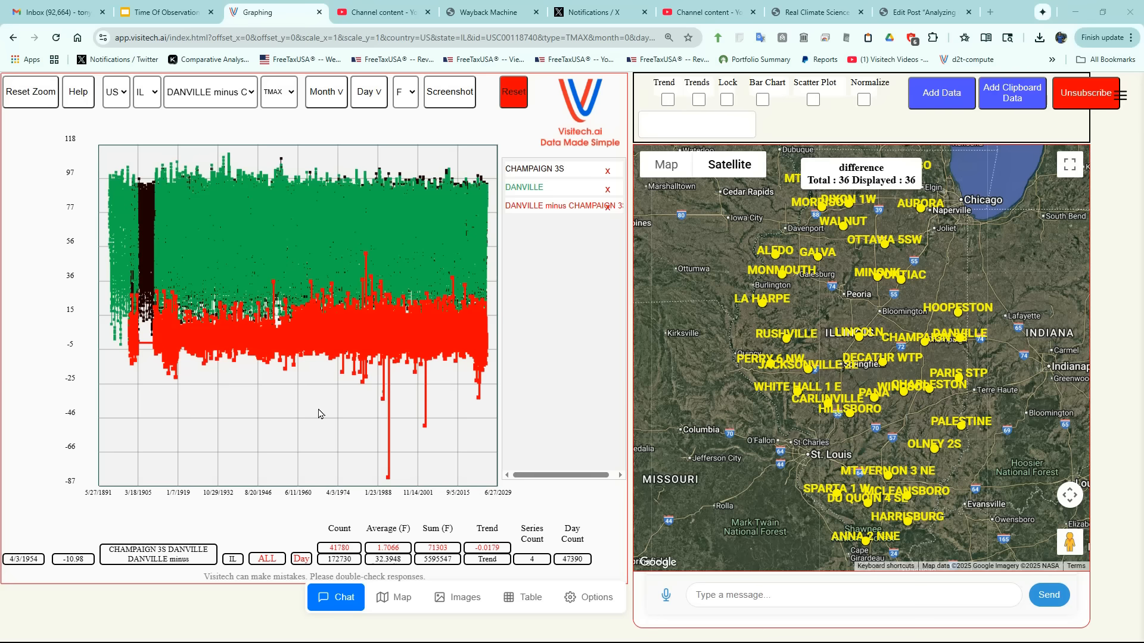
{"action": "mouse_move", "coordinate": [436, 352]}
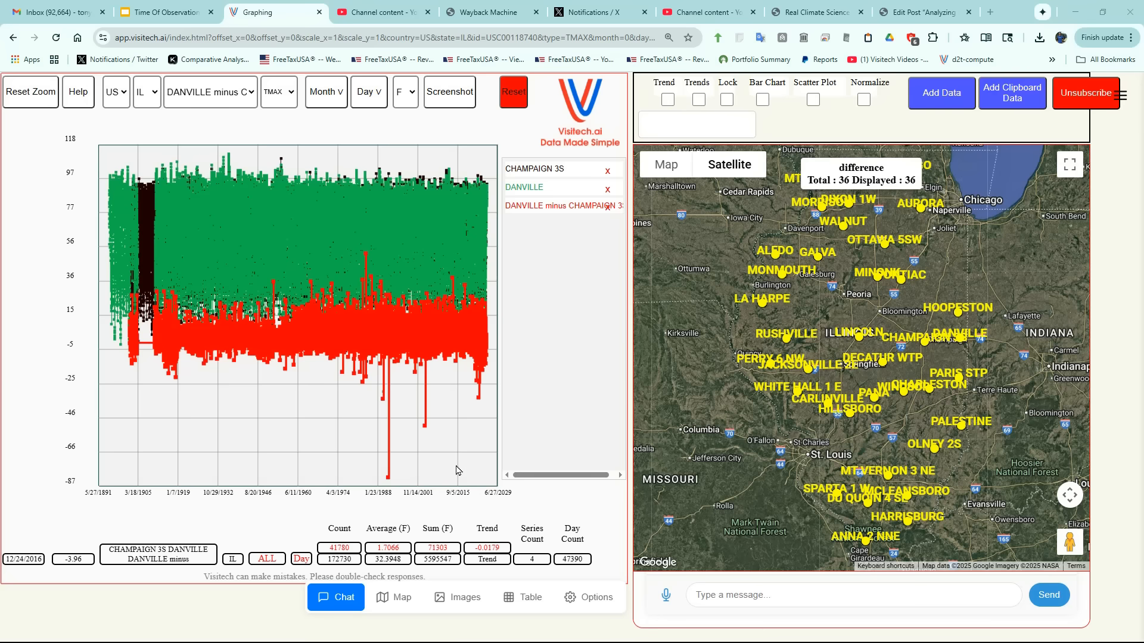
{"action": "mouse_move", "coordinate": [310, 417]}
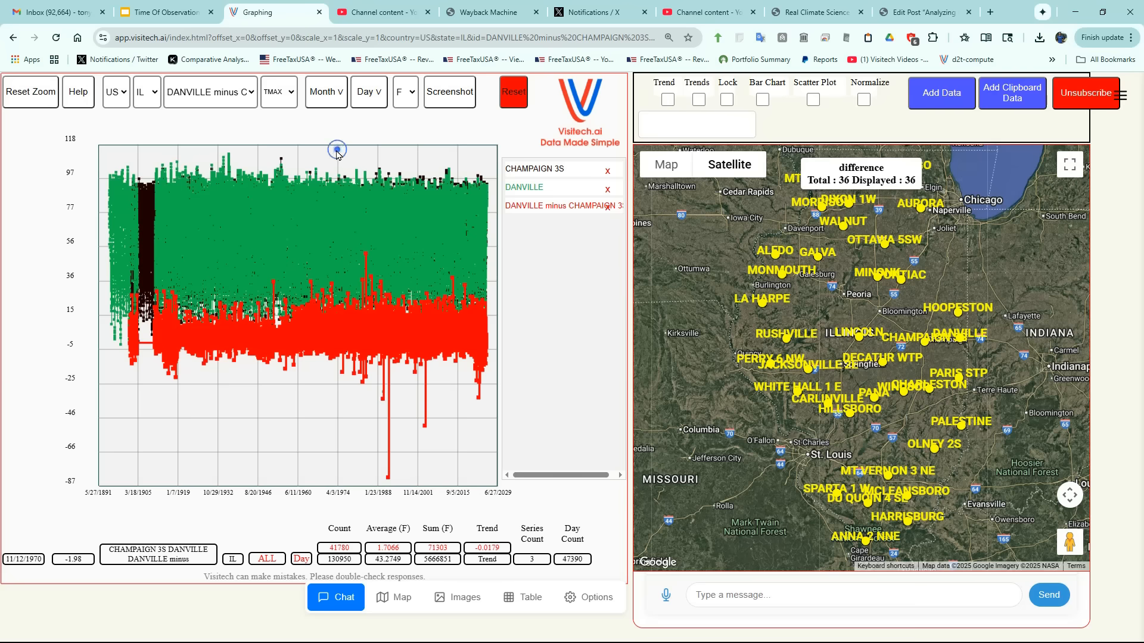
- Drag a zoom box over the March 1989 region so the difference spikes stand out
{"action": "left_click_drag", "start_coordinate": [337, 151], "coordinate": [430, 409]}
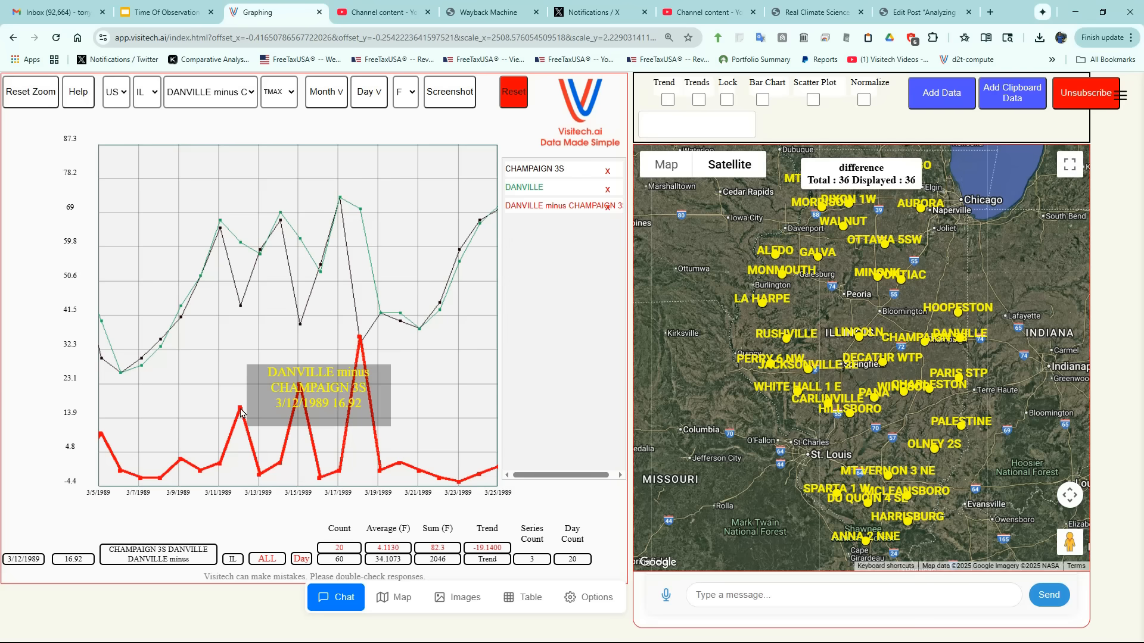
{"action": "mouse_move", "coordinate": [302, 392]}
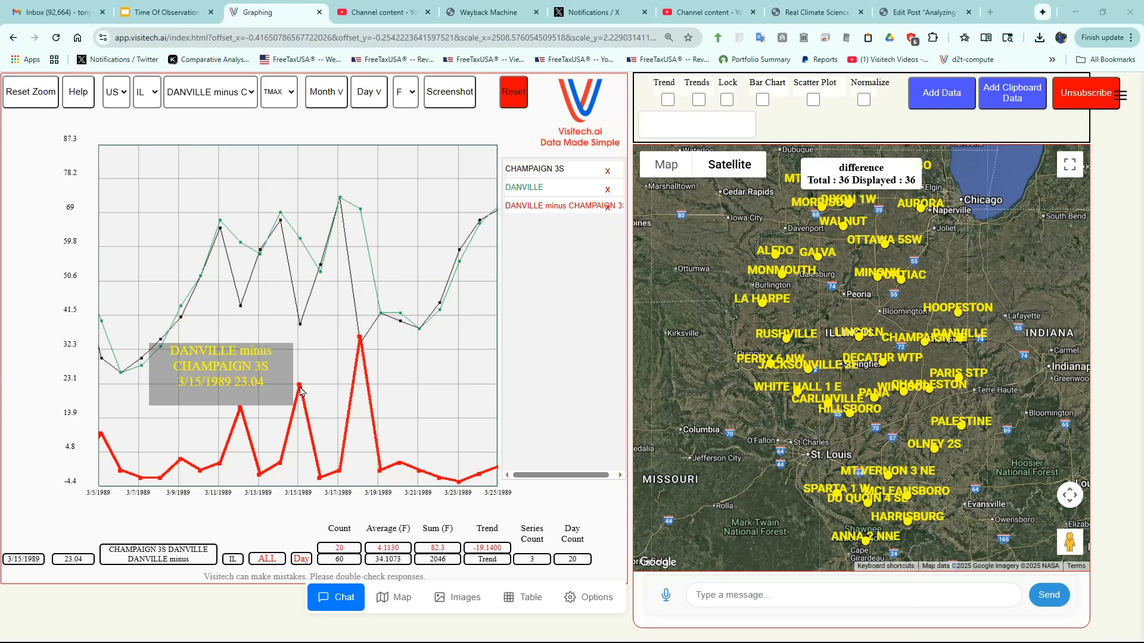
{"action": "mouse_move", "coordinate": [358, 341]}
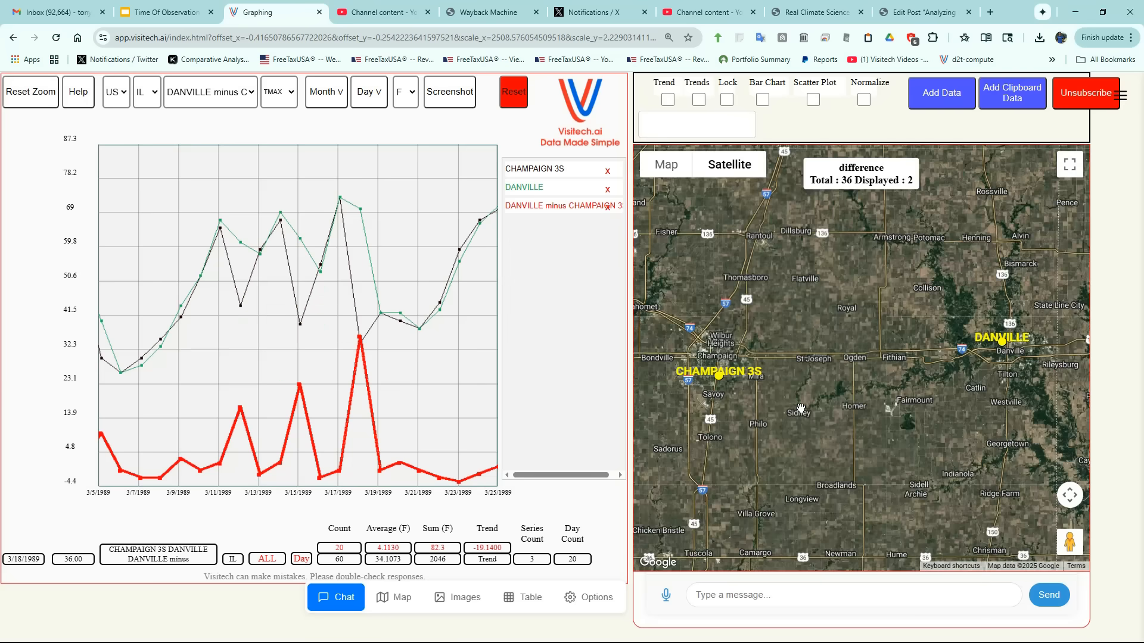
{"action": "mouse_move", "coordinate": [812, 402]}
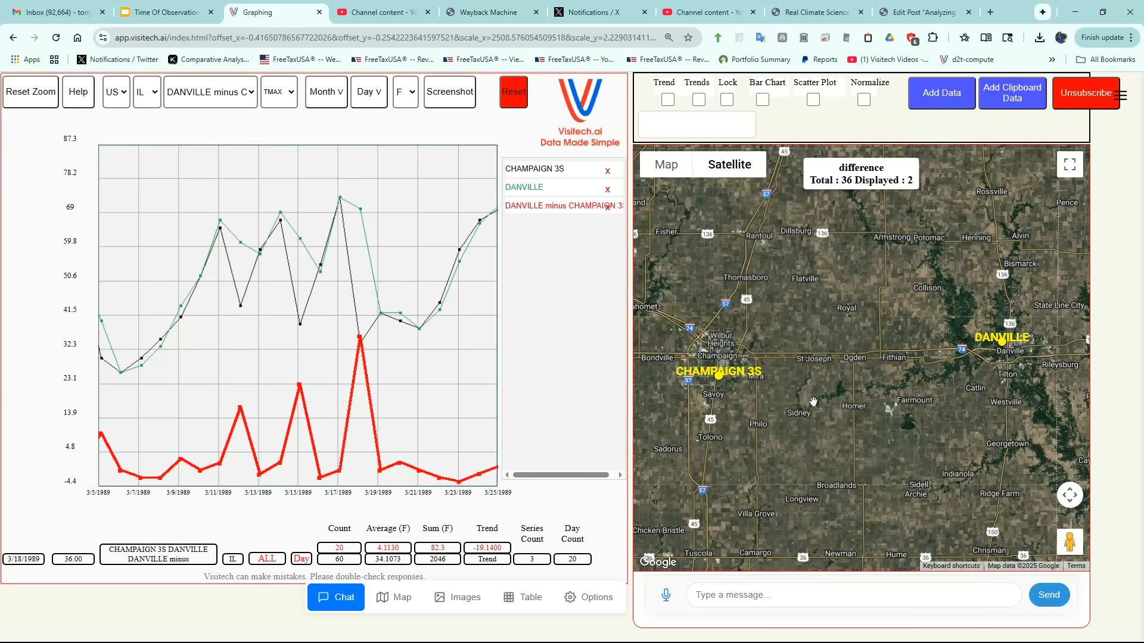
{"action": "mouse_move", "coordinate": [995, 358]}
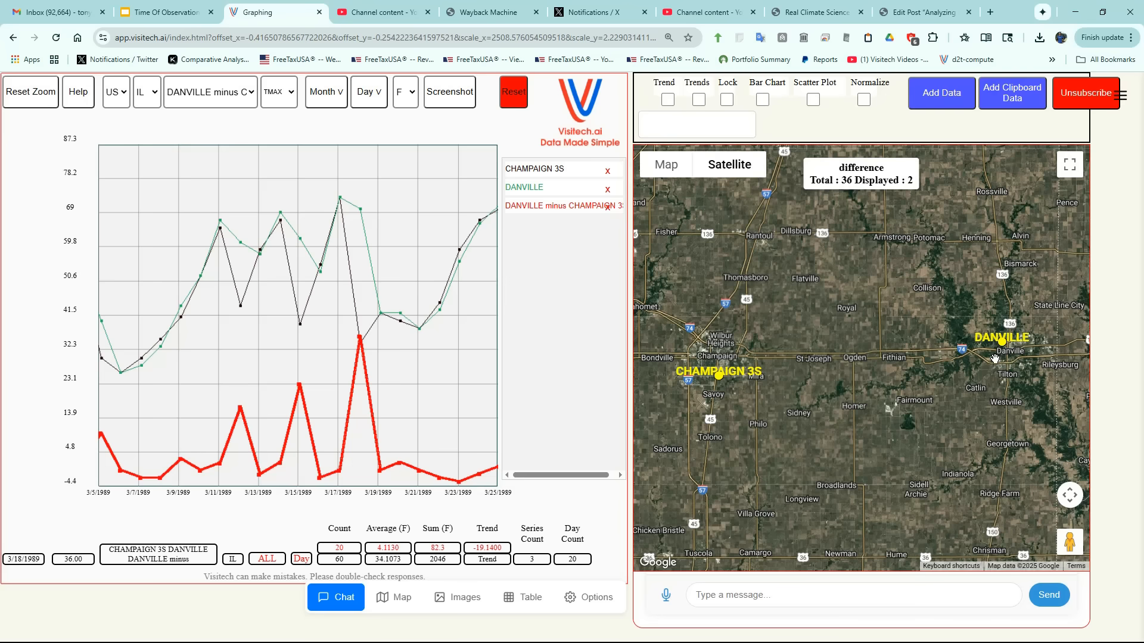
- Highlight the CHAMPAIGN 3S line in the legend to show its March 1989 statistics
{"action": "left_click", "coordinate": [524, 187]}
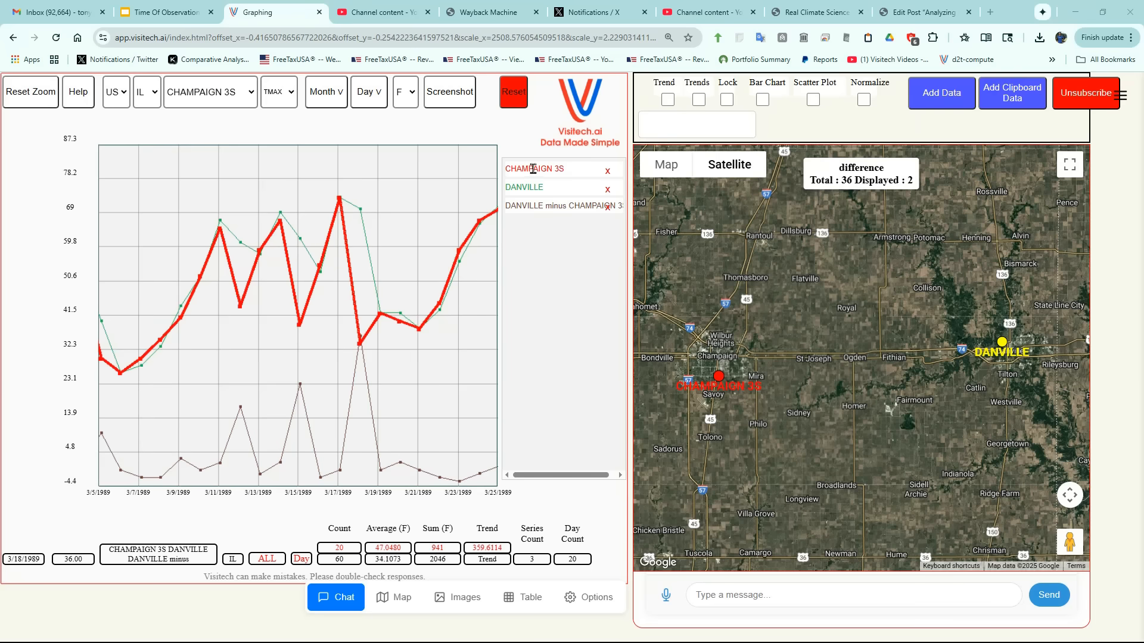
{"action": "mouse_move", "coordinate": [221, 180]}
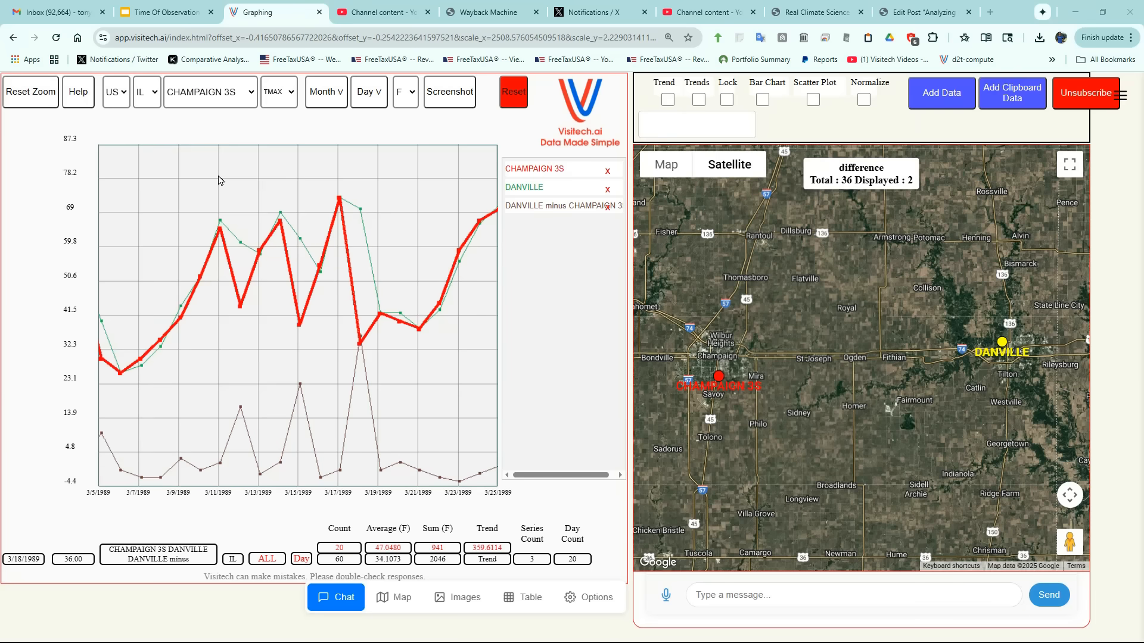
{"action": "mouse_move", "coordinate": [286, 191]}
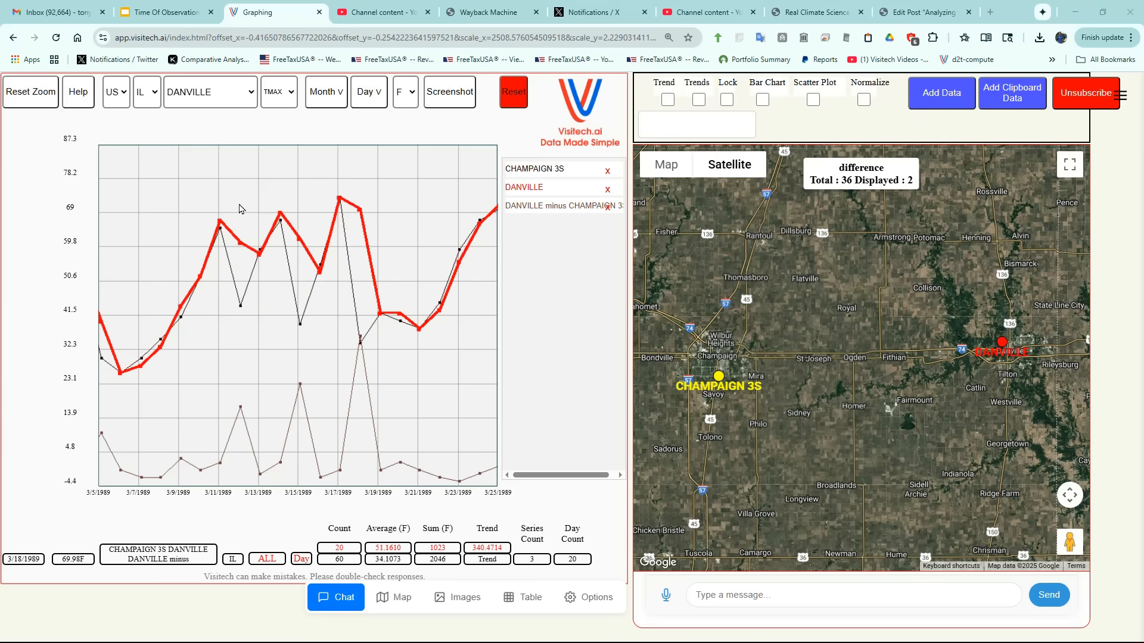
{"action": "mouse_move", "coordinate": [245, 325]}
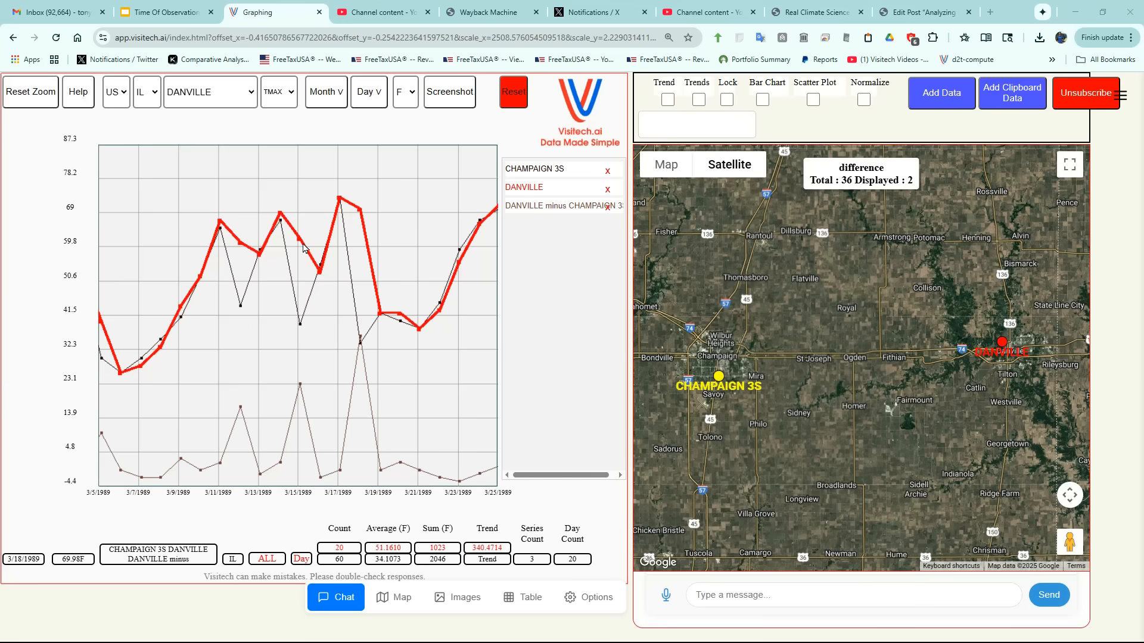
{"action": "mouse_move", "coordinate": [298, 328]}
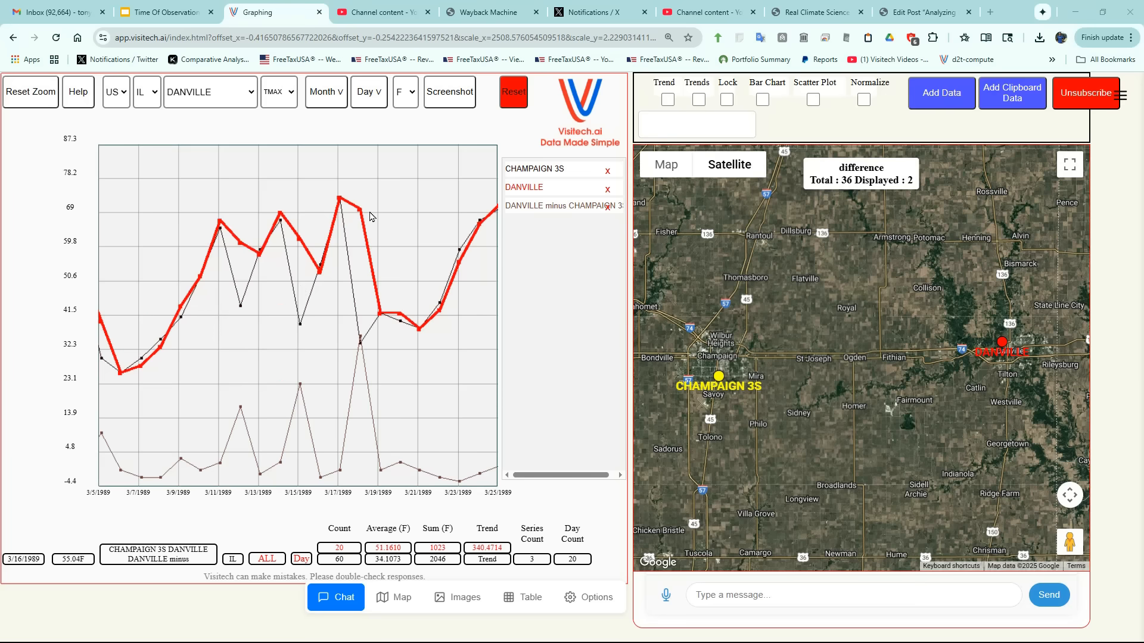
{"action": "mouse_move", "coordinate": [9, 498]}
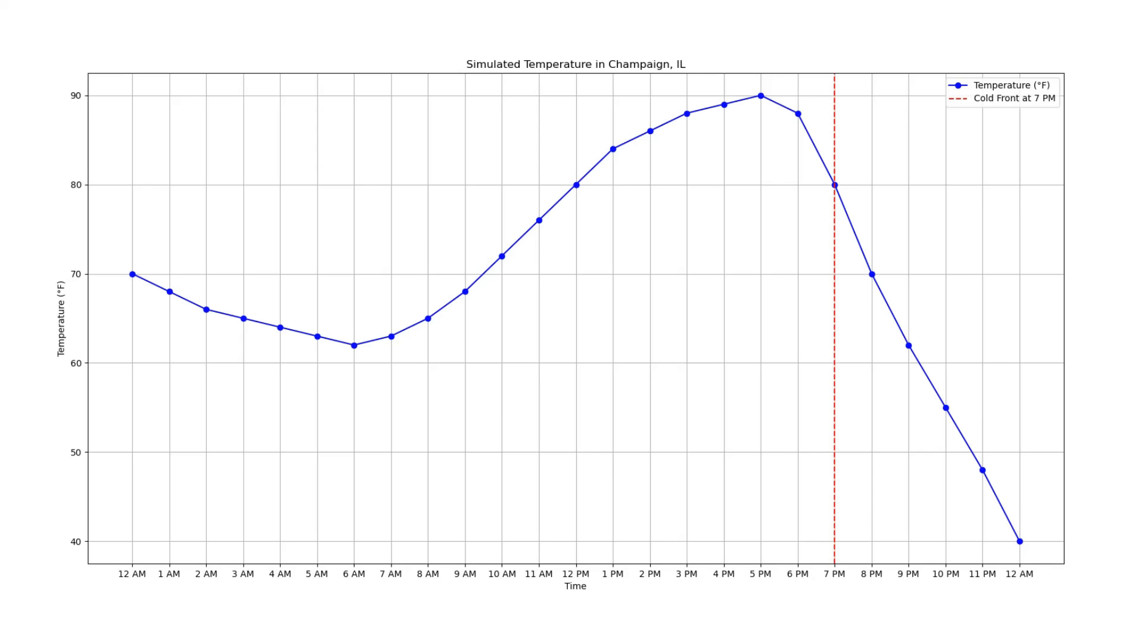
{"action": "mouse_move", "coordinate": [139, 373]}
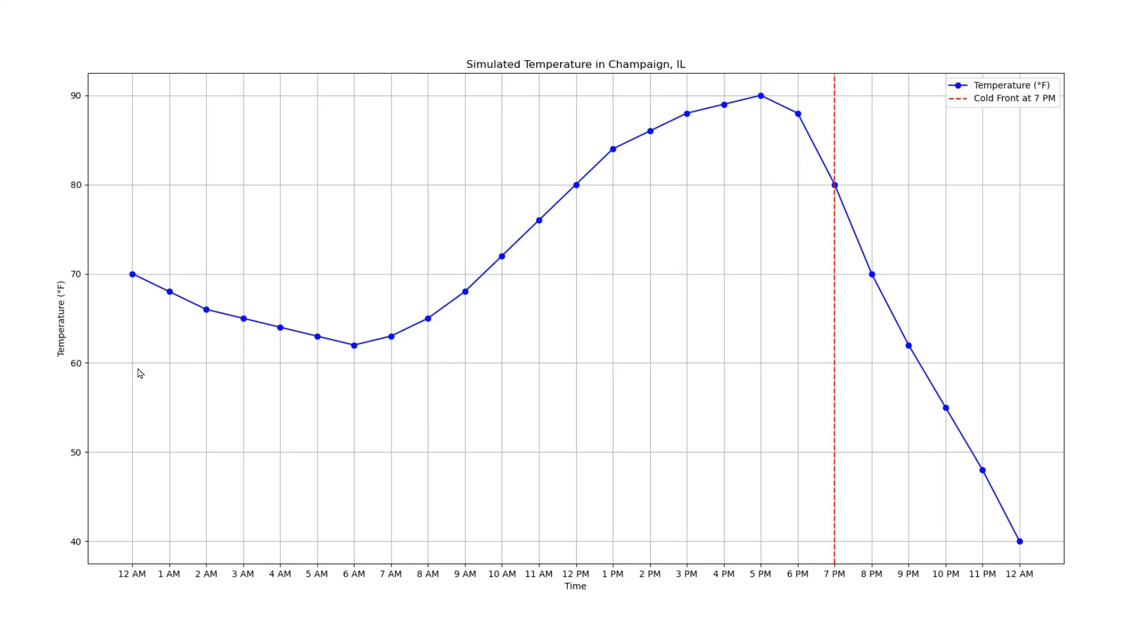
{"action": "mouse_move", "coordinate": [760, 105]}
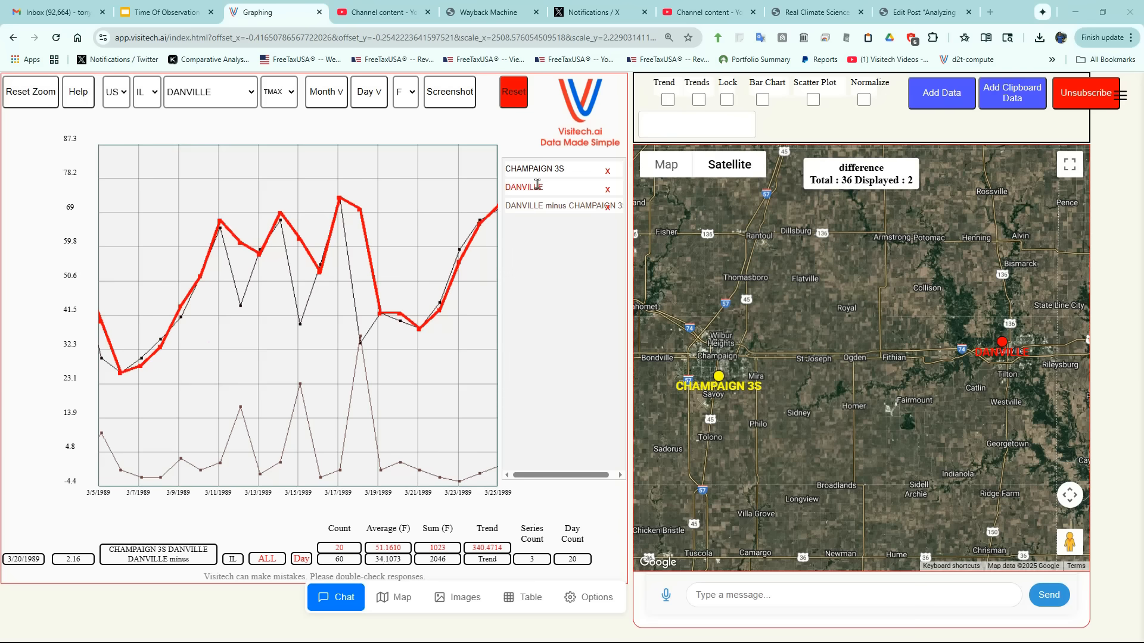
{"action": "mouse_move", "coordinate": [439, 395]}
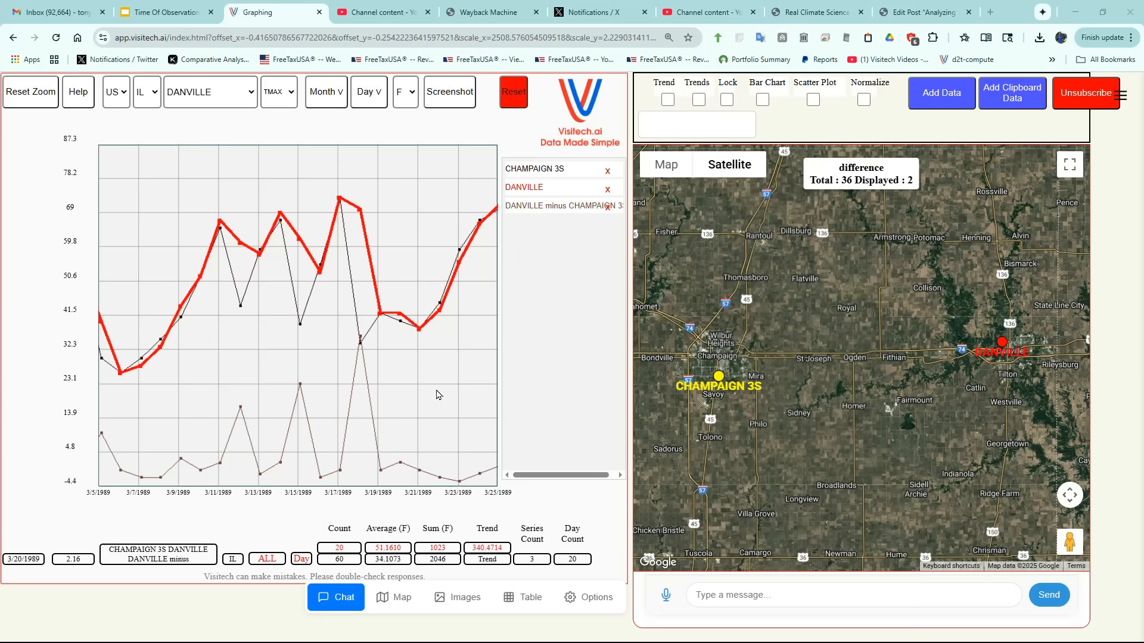
{"action": "mouse_move", "coordinate": [557, 286]}
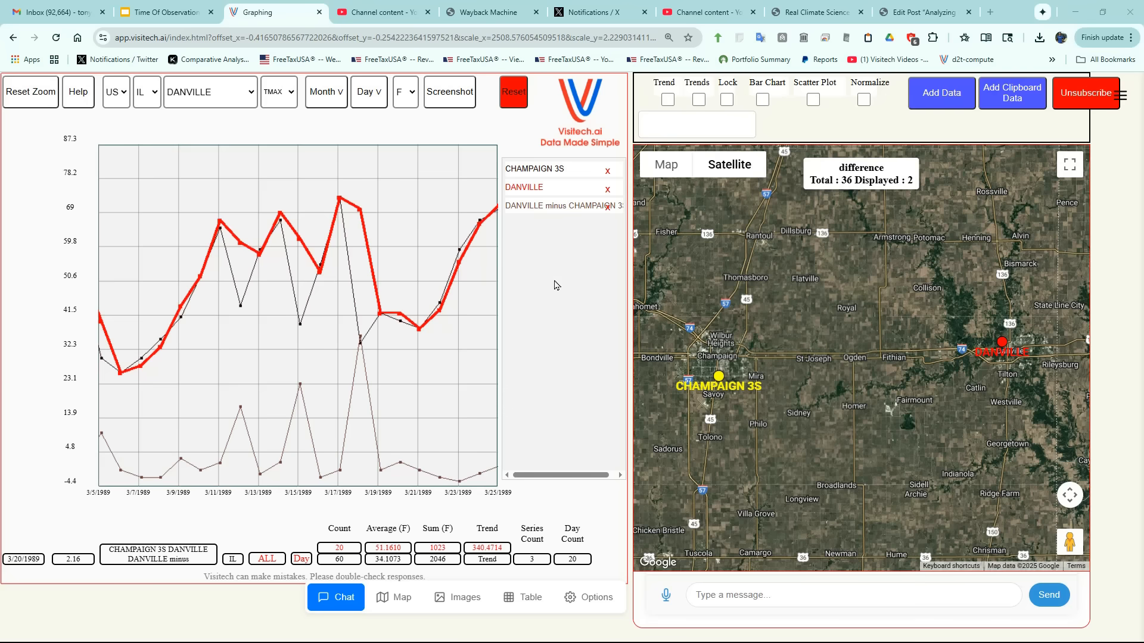